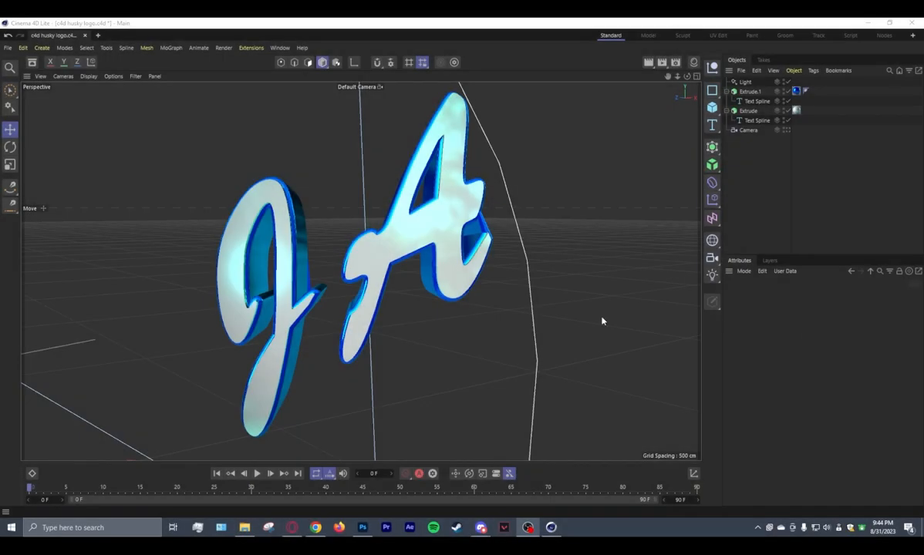
{"action": "mouse_move", "coordinate": [424, 338]}
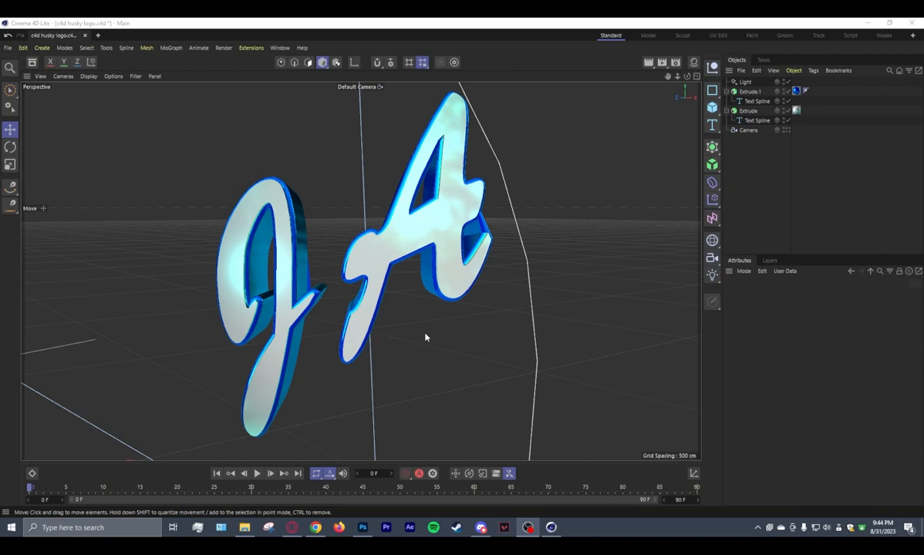
{"action": "mouse_move", "coordinate": [506, 245]}
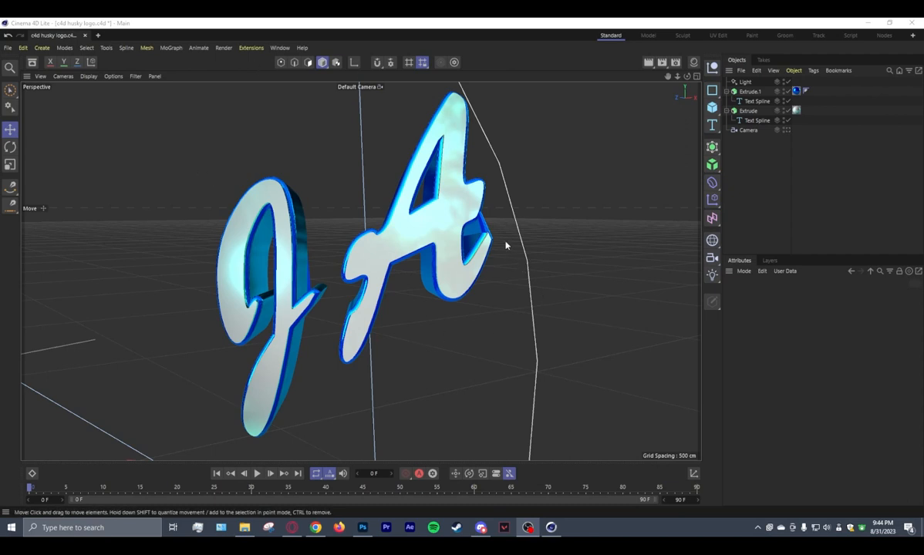
{"action": "mouse_move", "coordinate": [318, 259]}
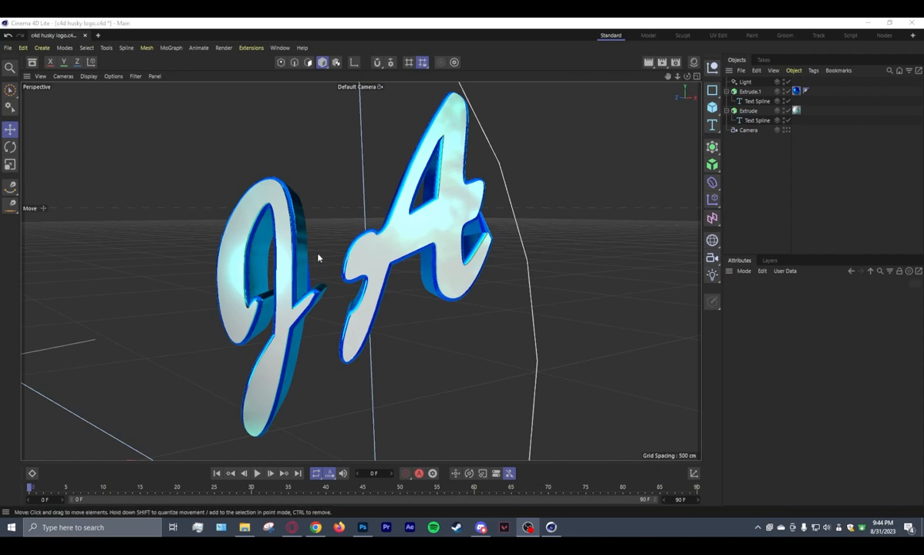
{"action": "mouse_move", "coordinate": [548, 275]}
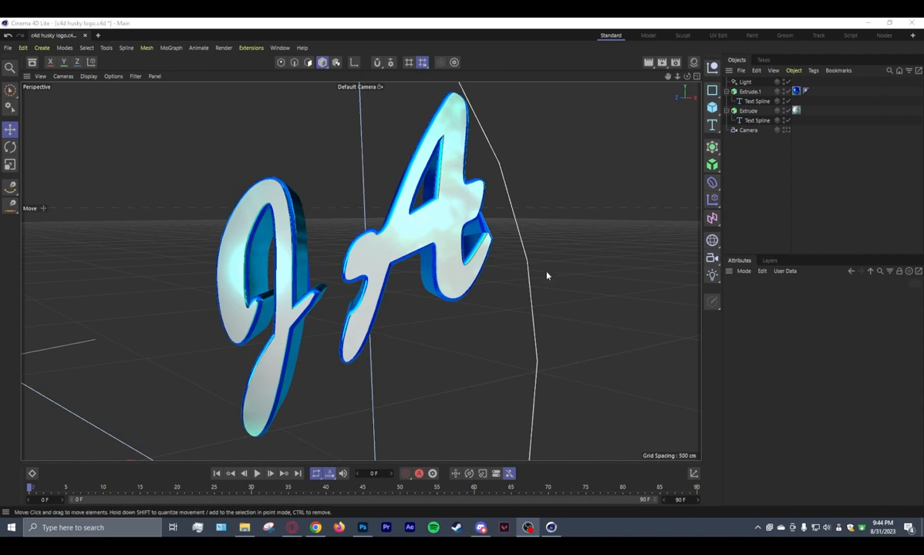
{"action": "mouse_move", "coordinate": [653, 230]}
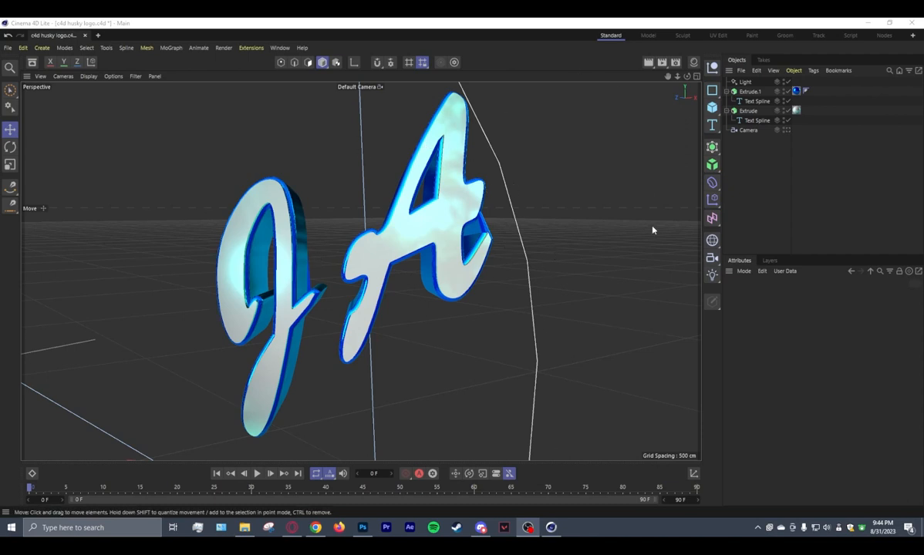
{"action": "mouse_move", "coordinate": [486, 162]}
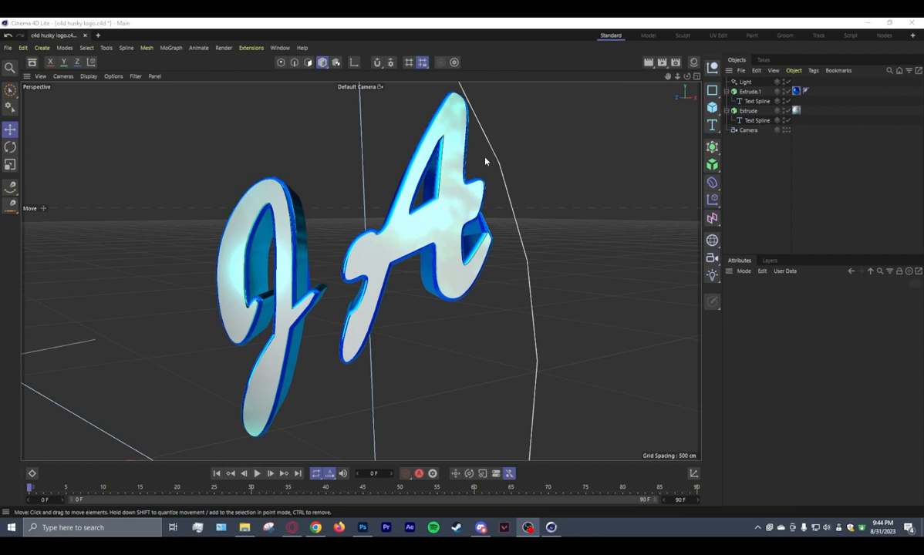
{"action": "mouse_move", "coordinate": [533, 136]}
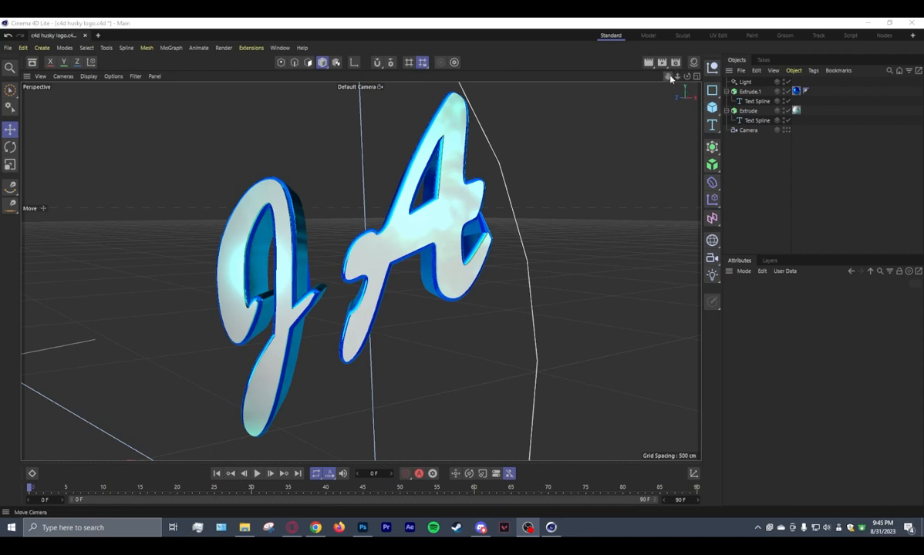
{"action": "mouse_move", "coordinate": [693, 63]}
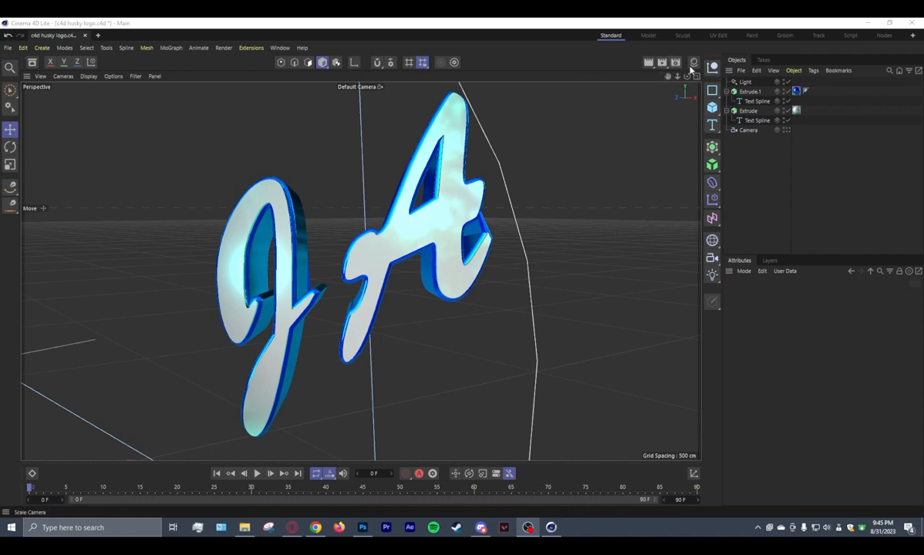
{"action": "mouse_move", "coordinate": [676, 61]}
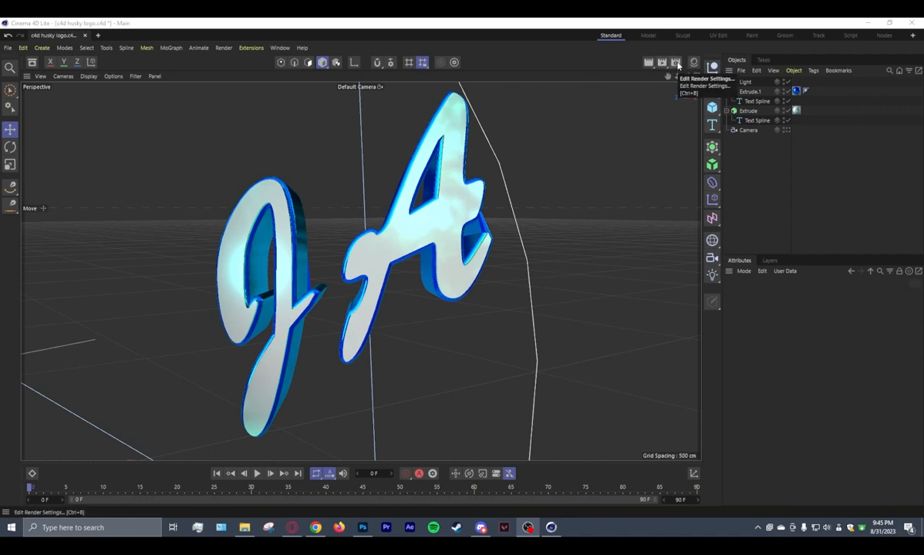
Review the Output page at 1280×720 and the Save page showing 16 bit/channel depth
{"action": "left_click", "coordinate": [705, 77]}
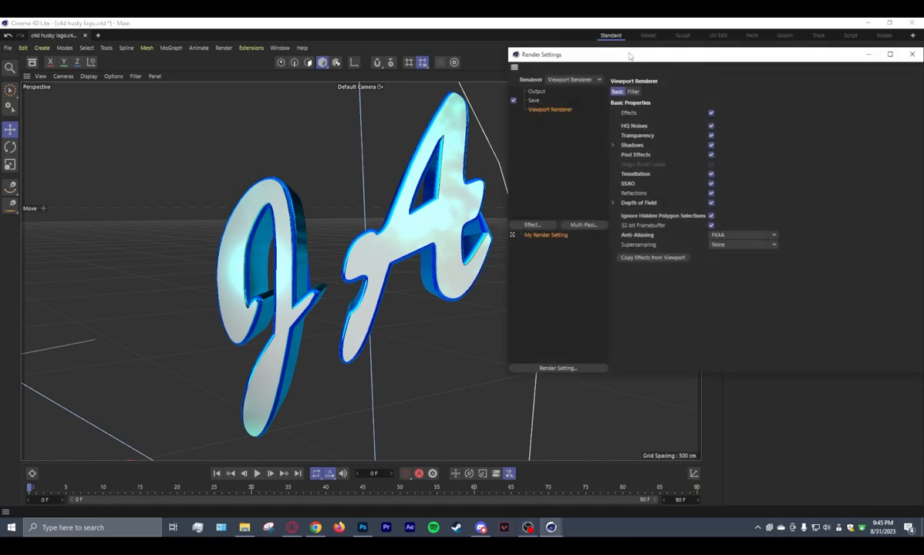
{"action": "left_click_drag", "start_coordinate": [543, 54], "coordinate": [424, 82]}
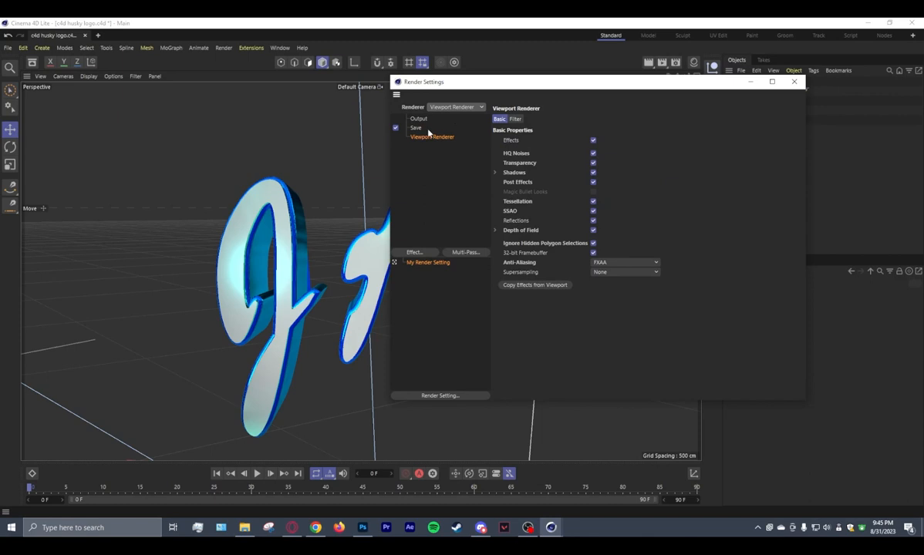
{"action": "left_click", "coordinate": [418, 118]}
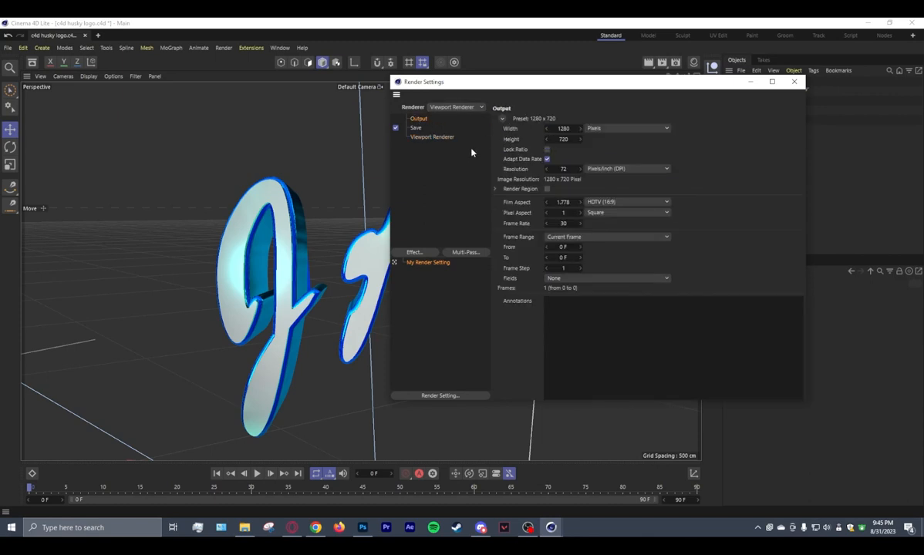
{"action": "mouse_move", "coordinate": [497, 102]}
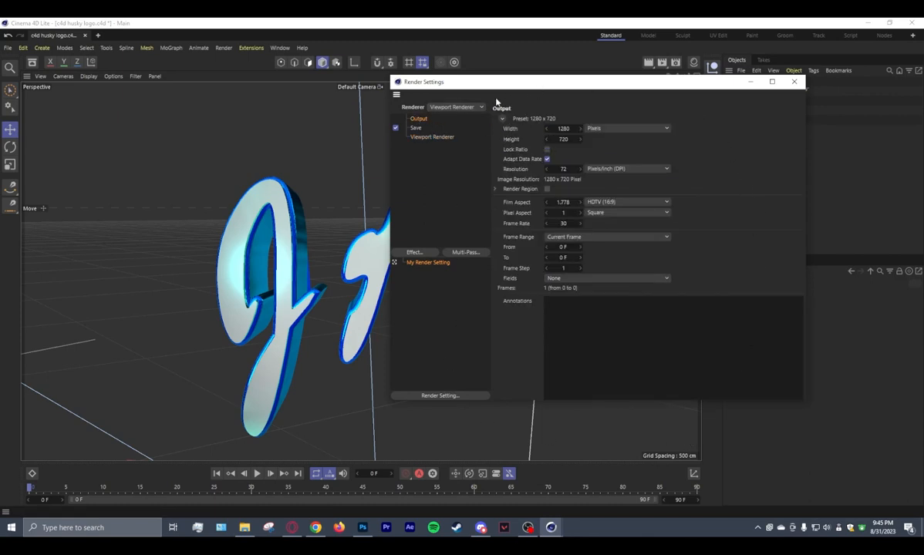
{"action": "mouse_move", "coordinate": [787, 152]}
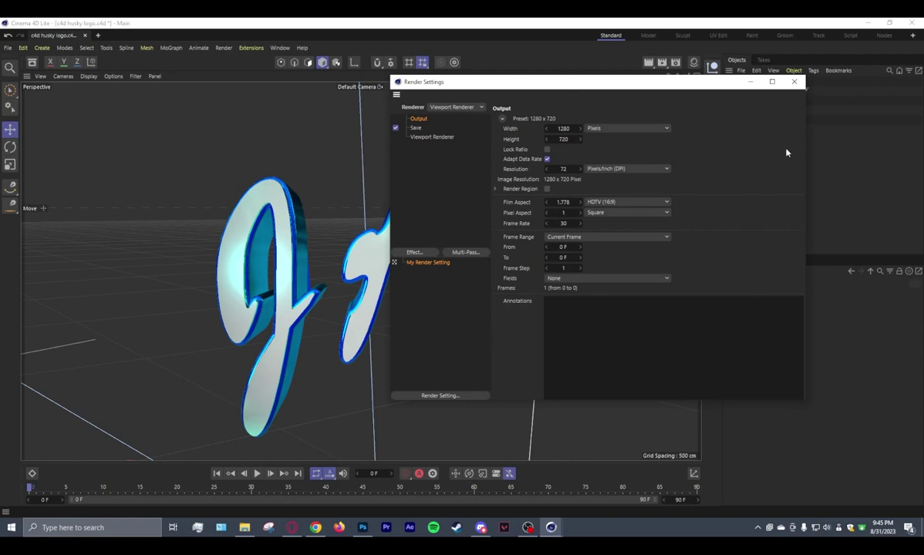
{"action": "mouse_move", "coordinate": [466, 80]}
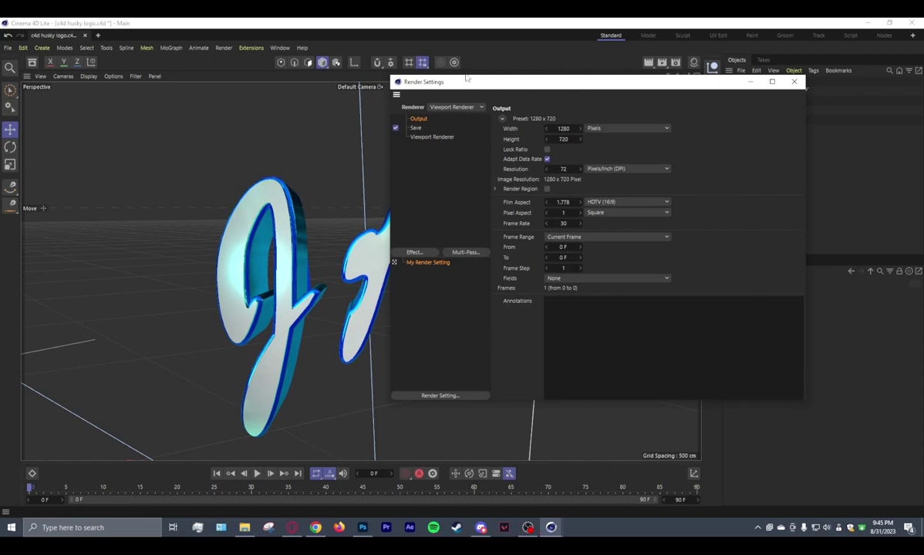
{"action": "mouse_move", "coordinate": [453, 61]}
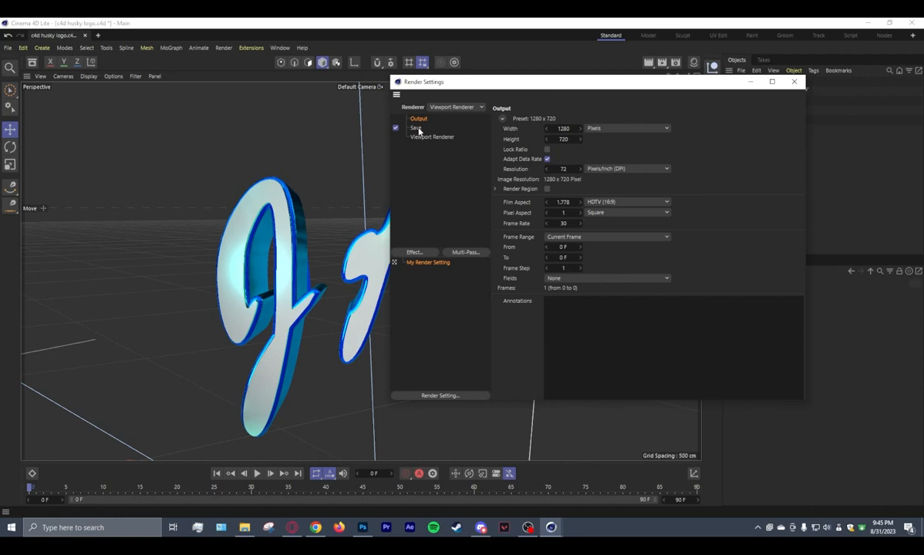
{"action": "left_click", "coordinate": [416, 126]}
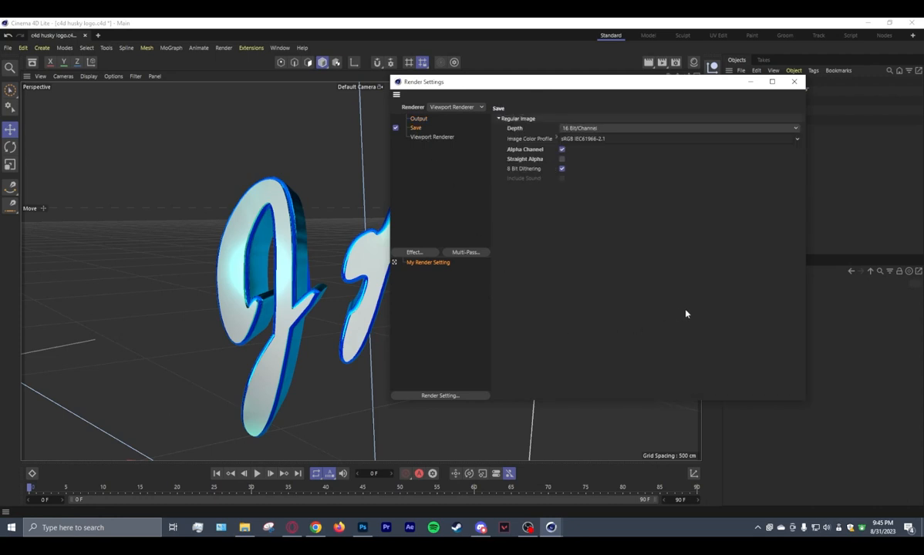
{"action": "mouse_move", "coordinate": [621, 271]}
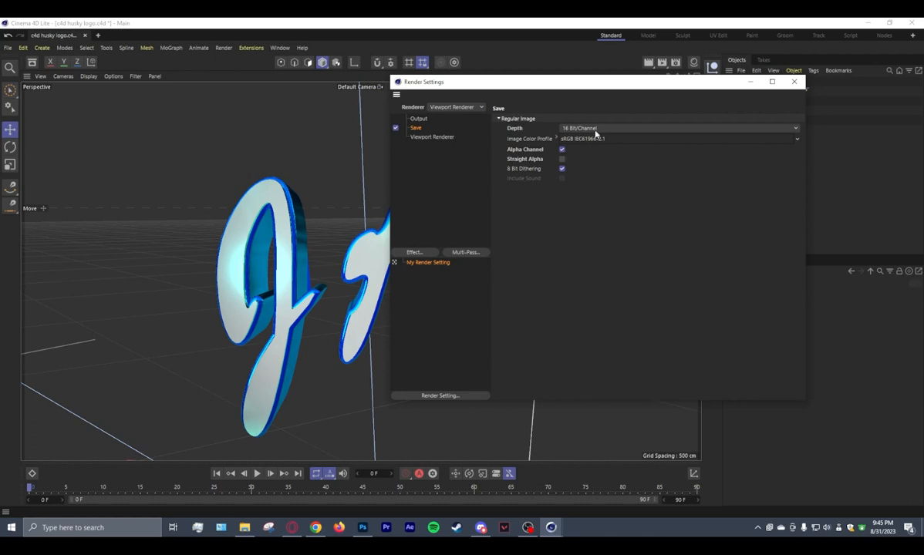
{"action": "mouse_move", "coordinate": [568, 254]}
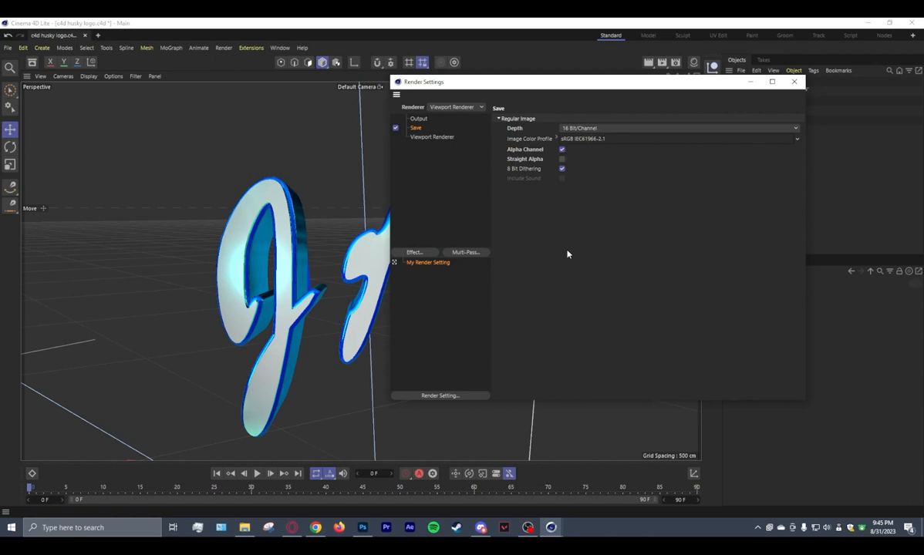
{"action": "mouse_move", "coordinate": [432, 143]}
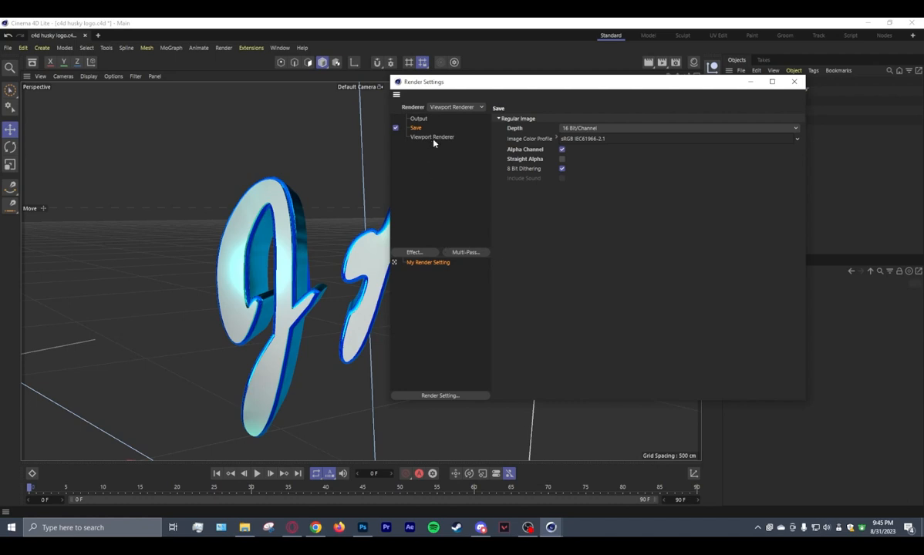
{"action": "mouse_move", "coordinate": [435, 140]}
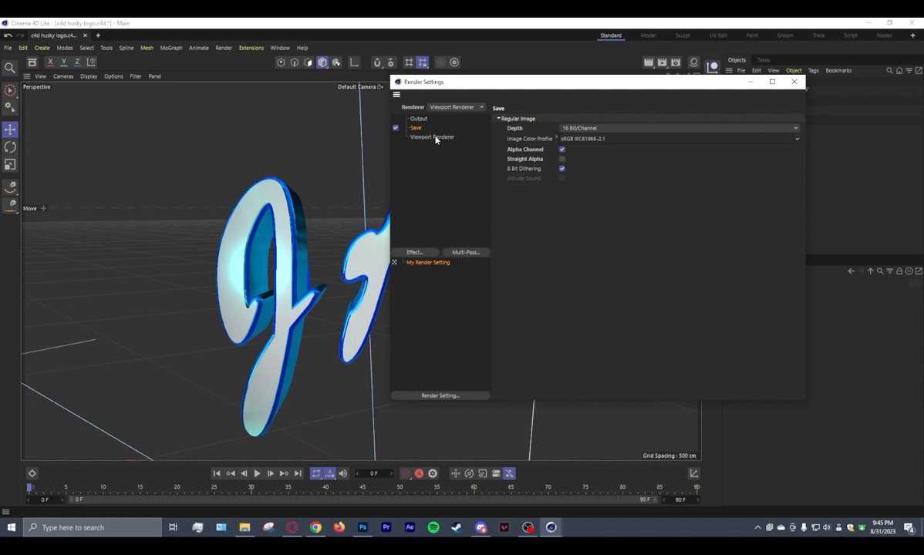
Show the Viewport Renderer page with its effects, shadows and anti-aliasing options
{"action": "left_click", "coordinate": [432, 136]}
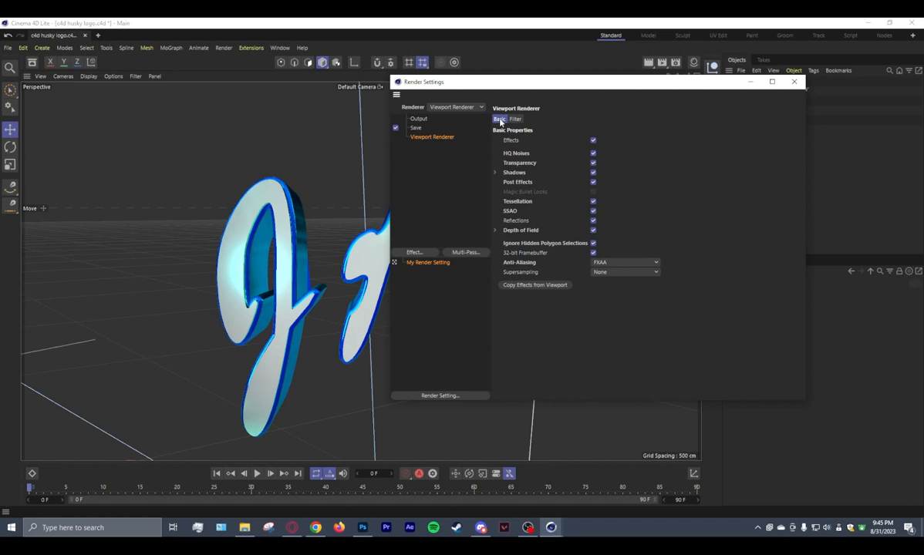
{"action": "mouse_move", "coordinate": [562, 145]}
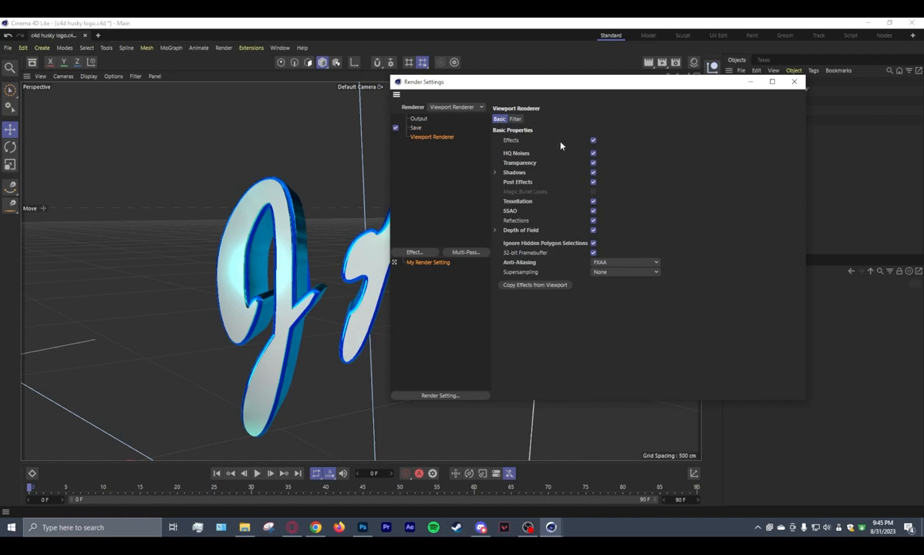
{"action": "mouse_move", "coordinate": [558, 278]}
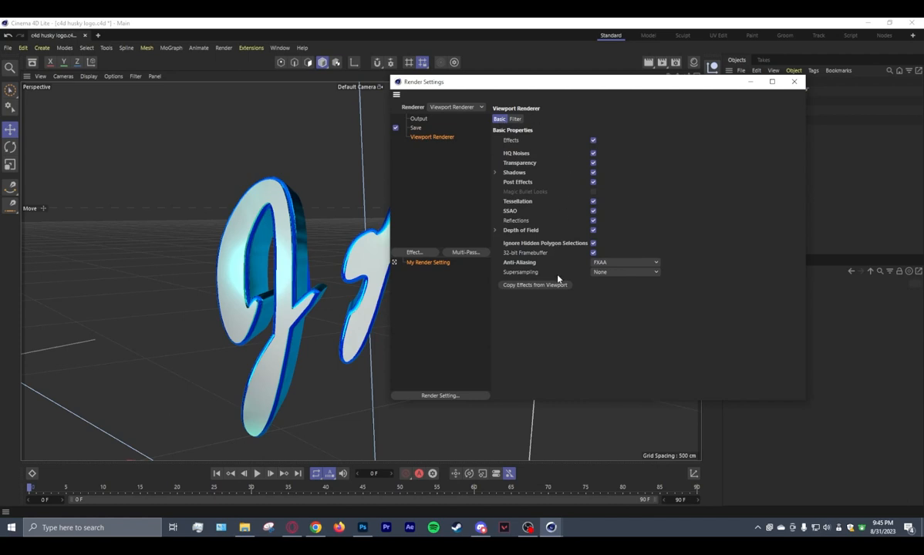
{"action": "mouse_move", "coordinate": [708, 117]}
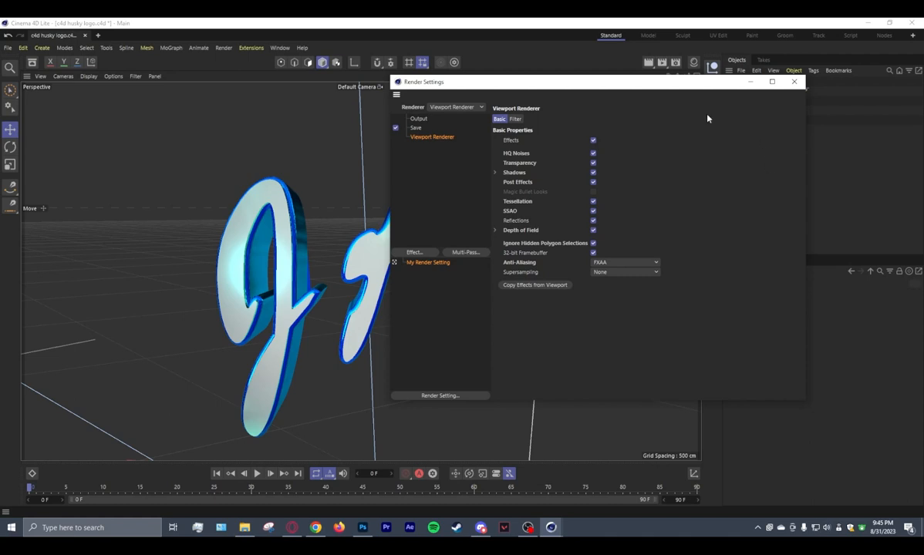
{"action": "mouse_move", "coordinate": [533, 111]}
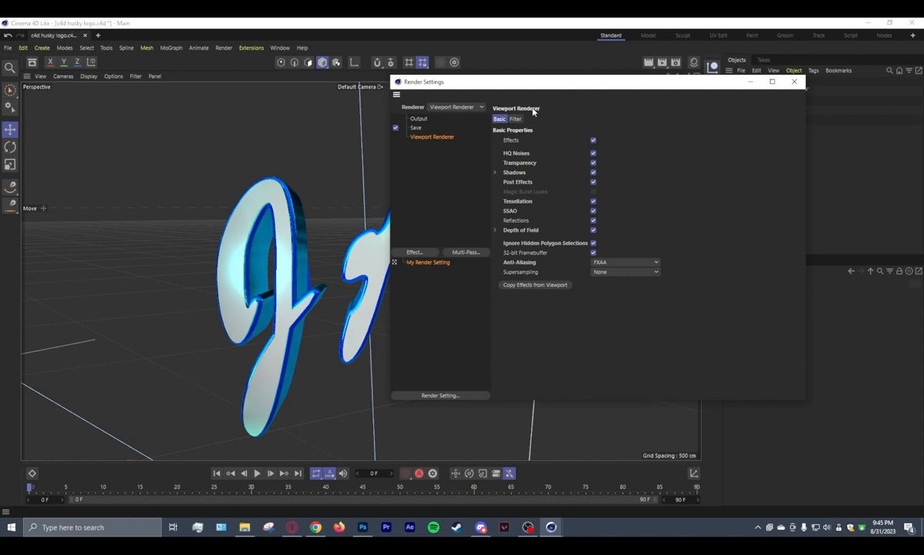
{"action": "left_click", "coordinate": [516, 119]}
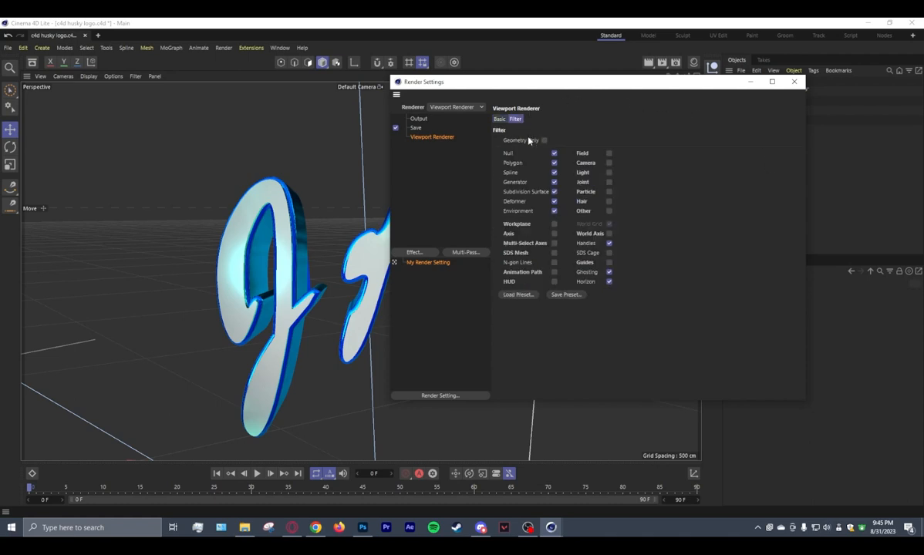
{"action": "mouse_move", "coordinate": [744, 250]}
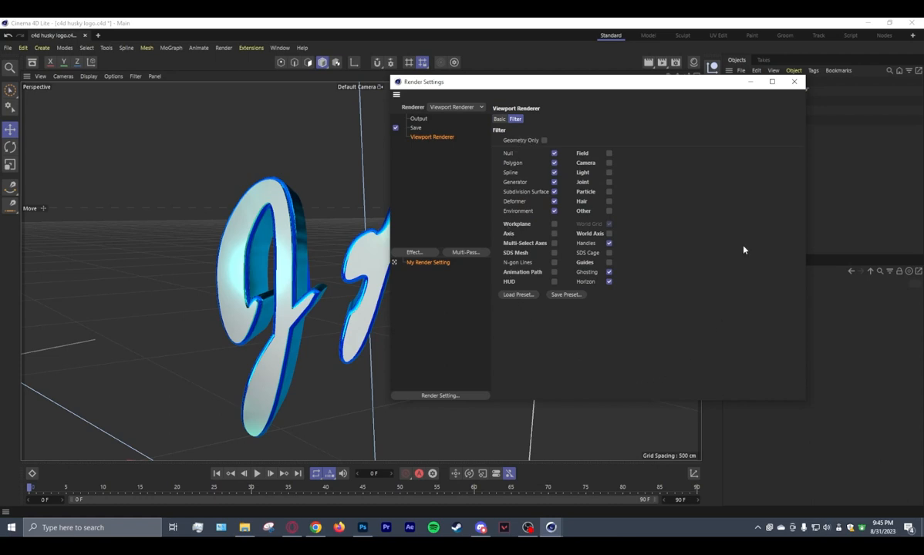
{"action": "mouse_move", "coordinate": [484, 148]}
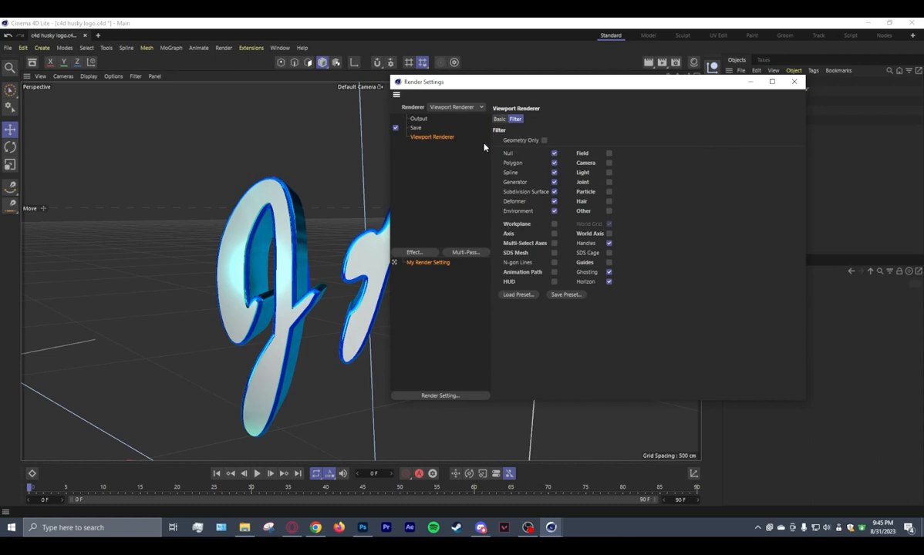
{"action": "mouse_move", "coordinate": [549, 253]}
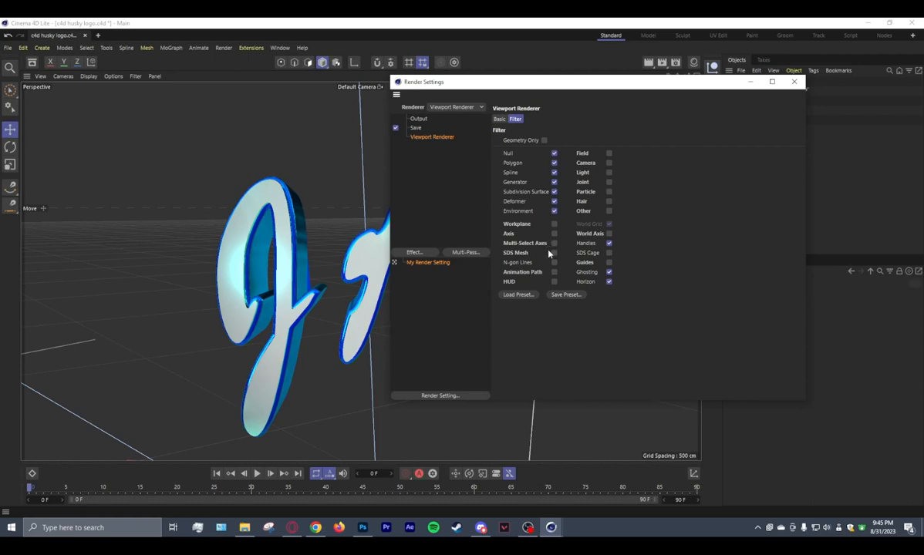
{"action": "mouse_move", "coordinate": [531, 240]}
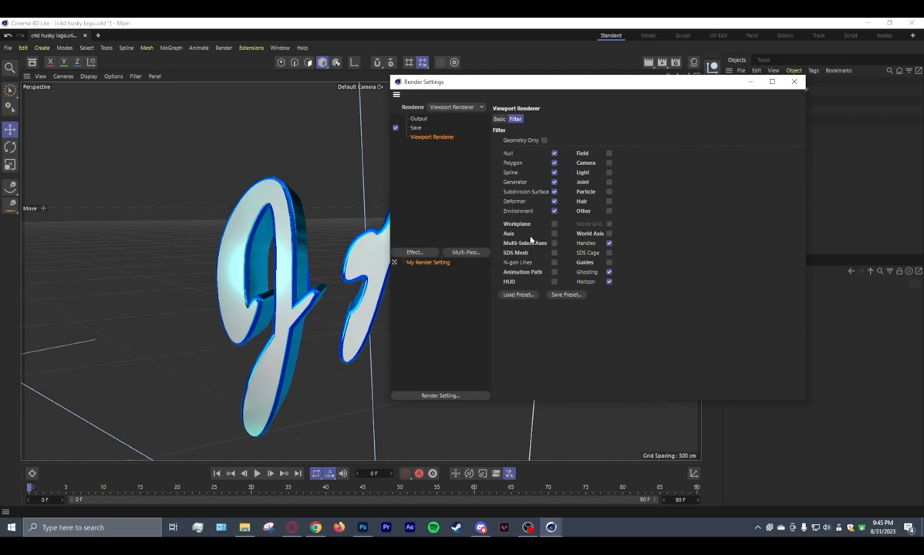
{"action": "mouse_move", "coordinate": [499, 231]}
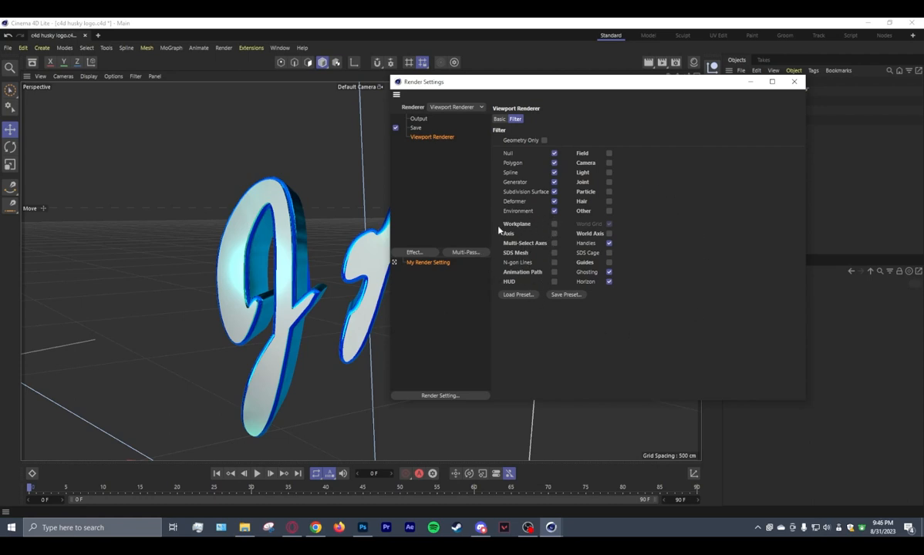
{"action": "mouse_move", "coordinate": [596, 154]}
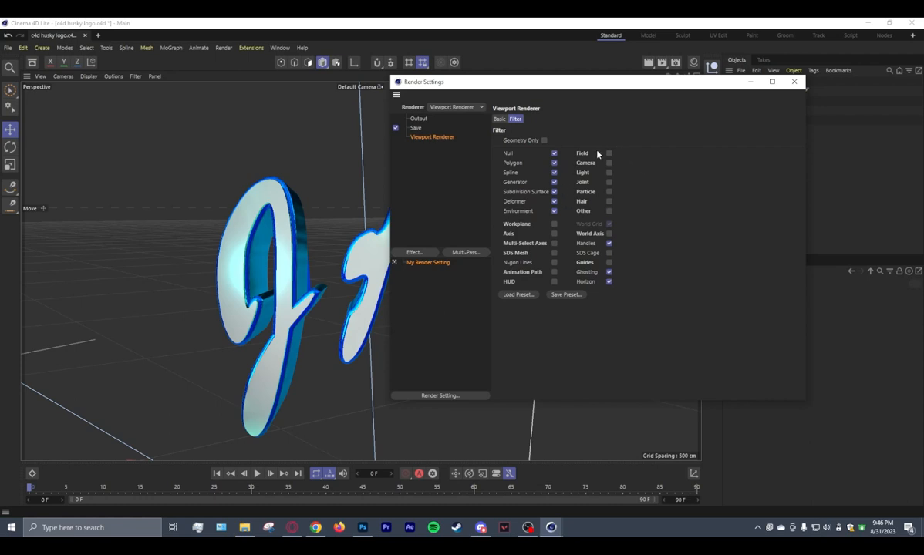
{"action": "mouse_move", "coordinate": [616, 252]}
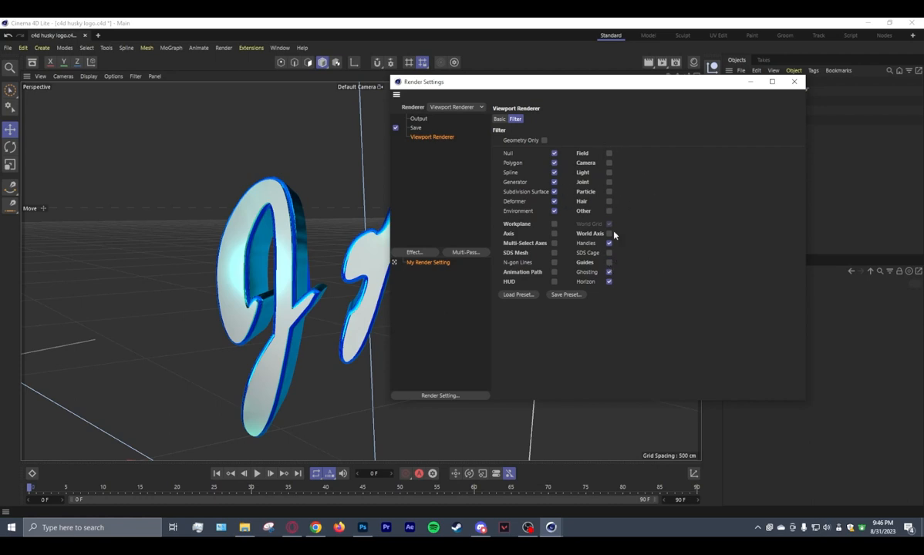
{"action": "mouse_move", "coordinate": [671, 188]}
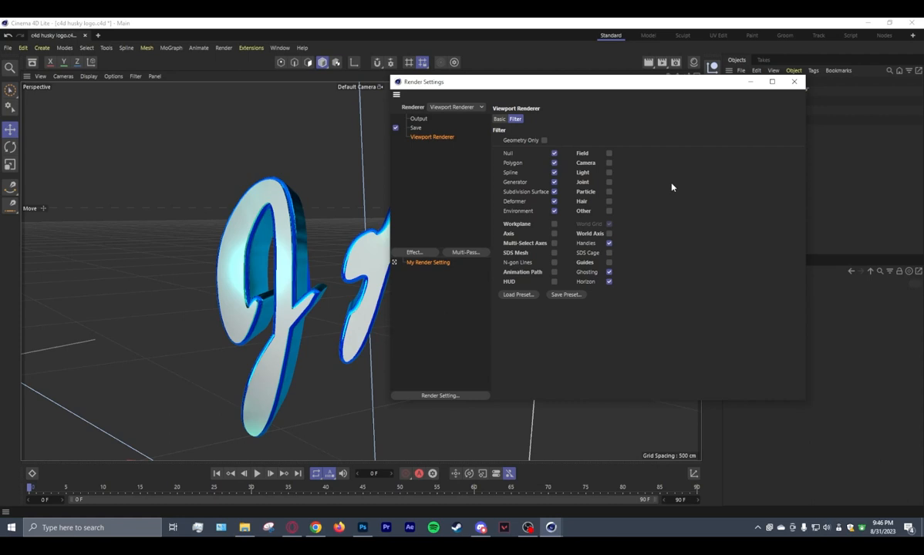
{"action": "mouse_move", "coordinate": [135, 319]}
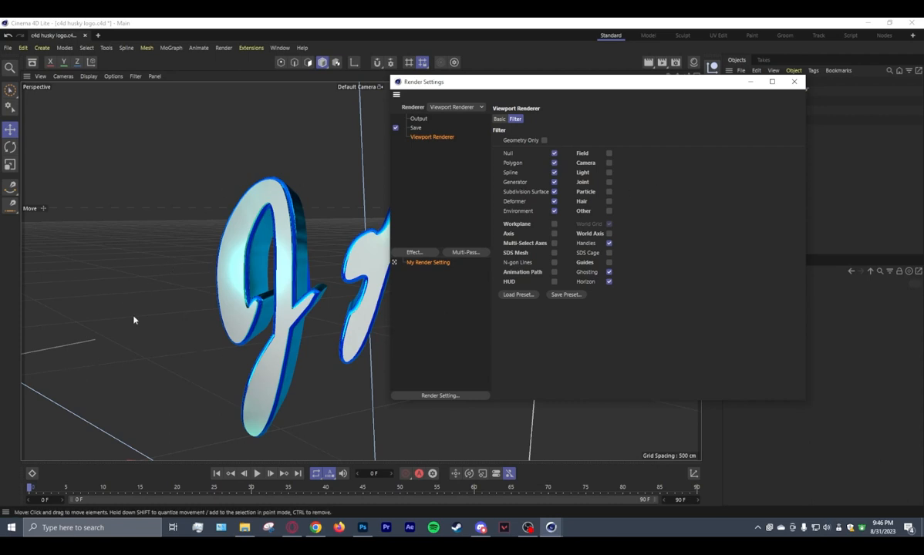
{"action": "mouse_move", "coordinate": [228, 412]}
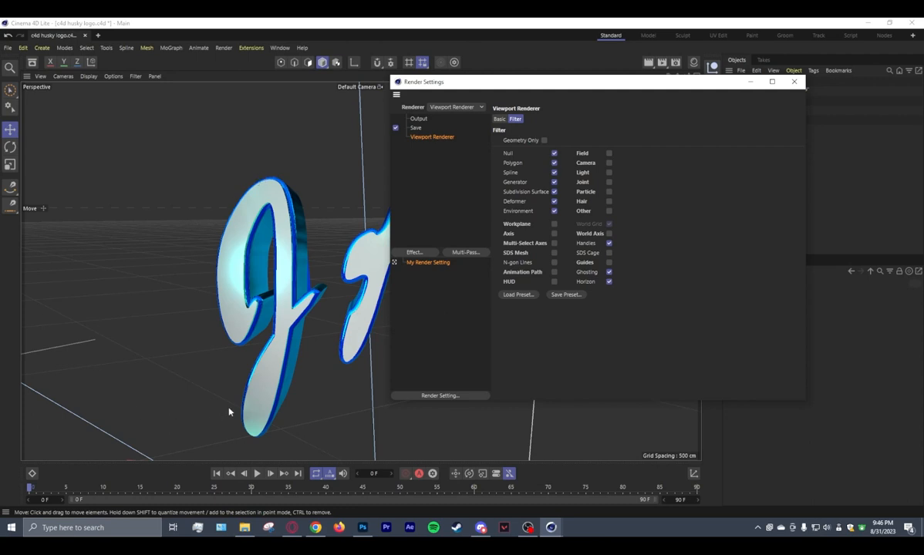
{"action": "mouse_move", "coordinate": [135, 330]}
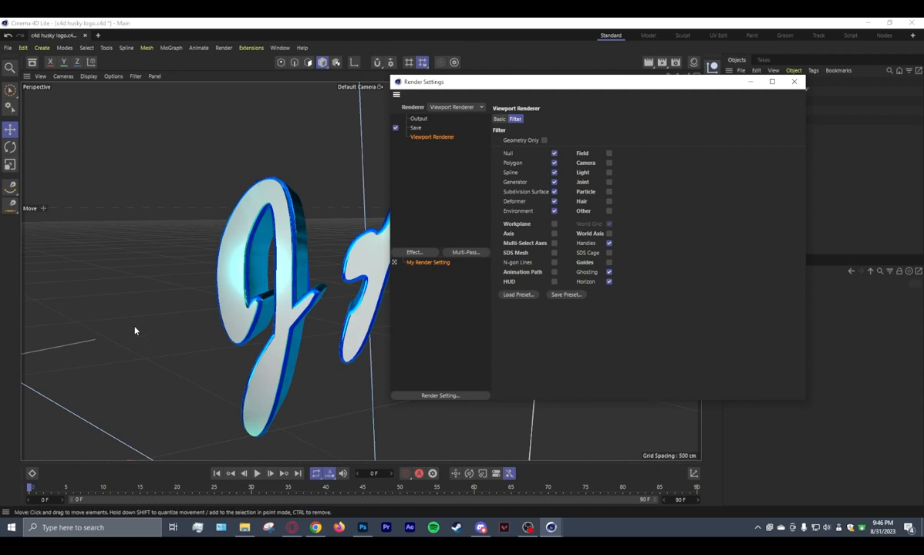
{"action": "mouse_move", "coordinate": [691, 129]}
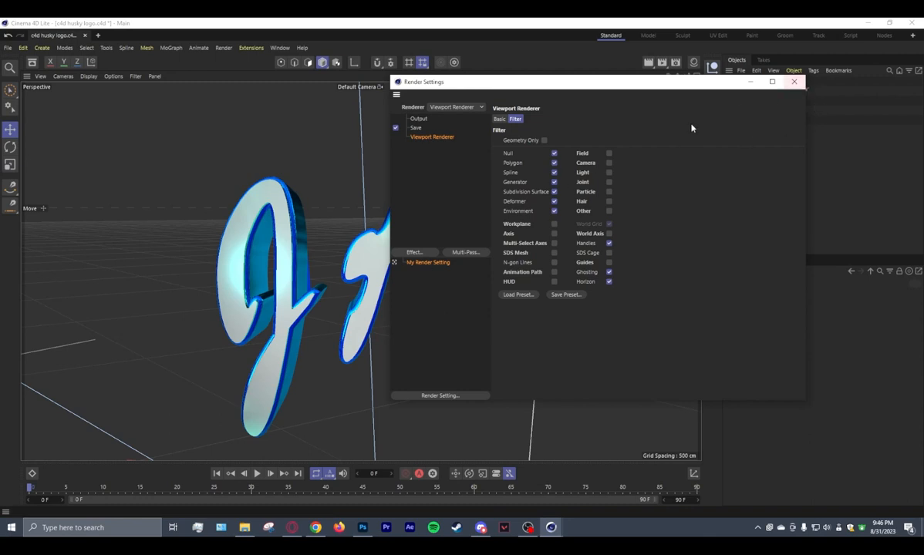
{"action": "mouse_move", "coordinate": [781, 112]}
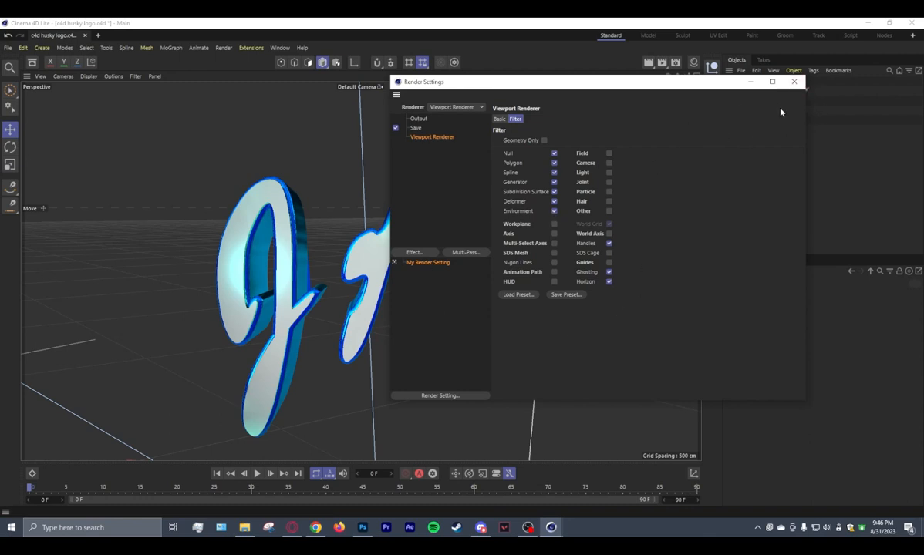
{"action": "mouse_move", "coordinate": [794, 81]}
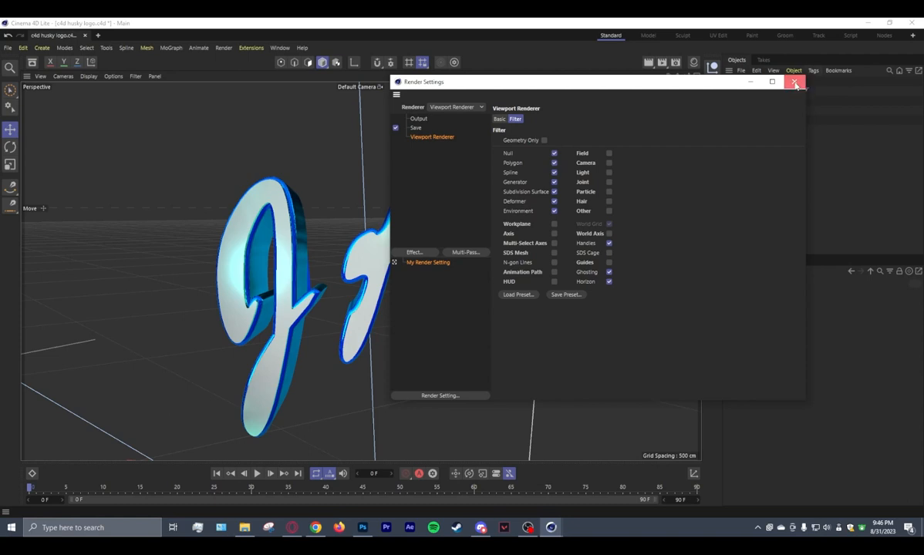
Close Render Settings and reveal the render choices including Render to Picture Viewer
{"action": "left_click", "coordinate": [796, 84]}
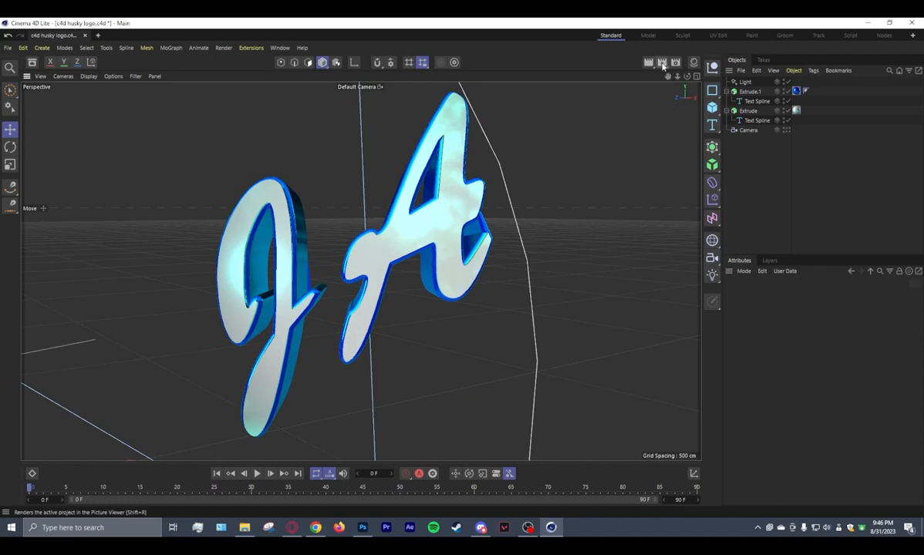
{"action": "mouse_move", "coordinate": [660, 62]}
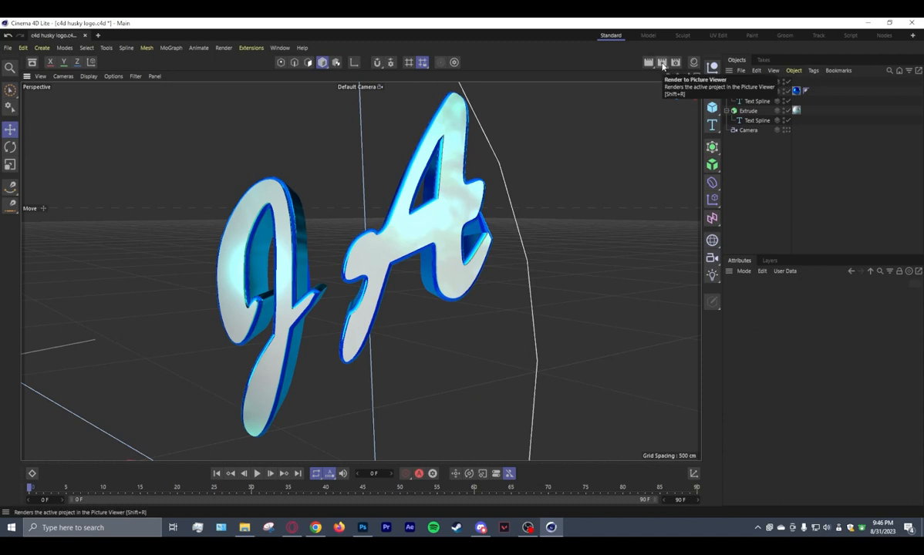
{"action": "left_click", "coordinate": [676, 62]}
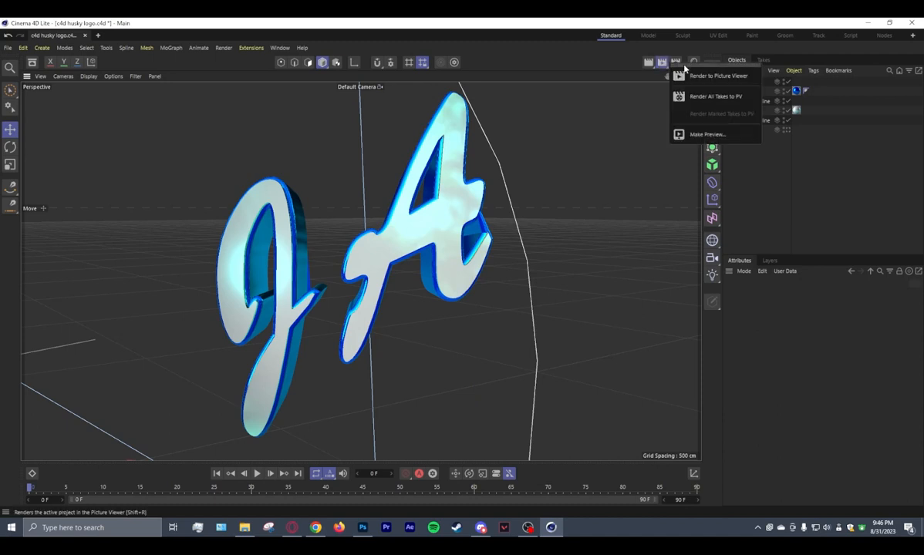
Render the blue extruded JA logo into the Picture Viewer
{"action": "left_click", "coordinate": [719, 74]}
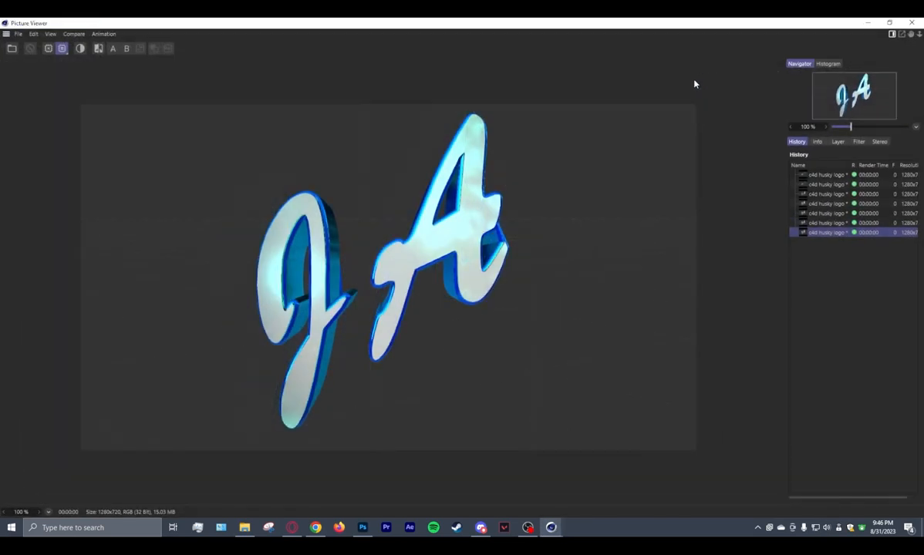
{"action": "mouse_move", "coordinate": [678, 77]}
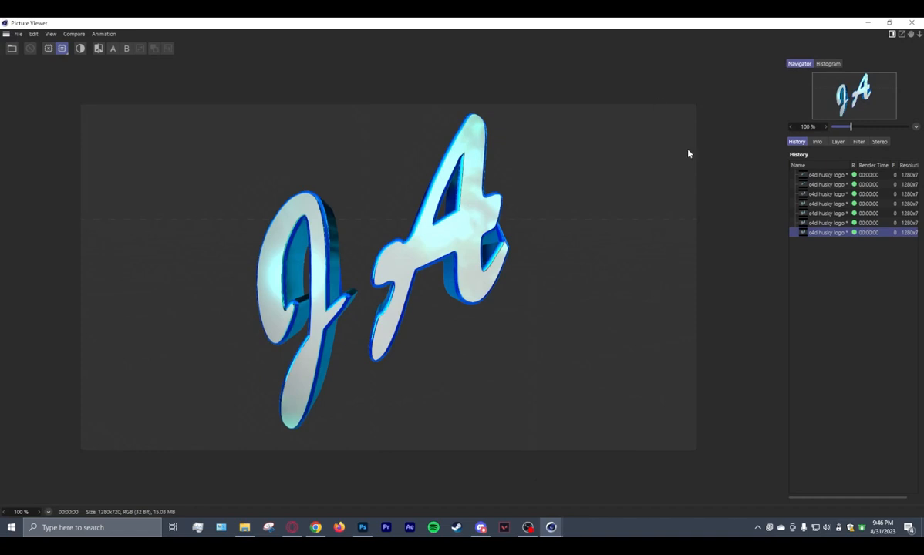
{"action": "mouse_move", "coordinate": [379, 383]}
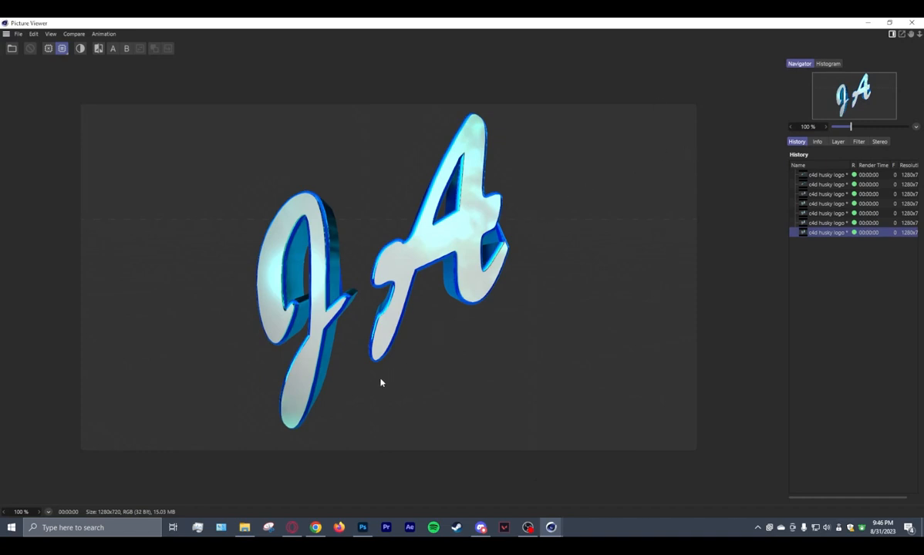
{"action": "mouse_move", "coordinate": [245, 527]}
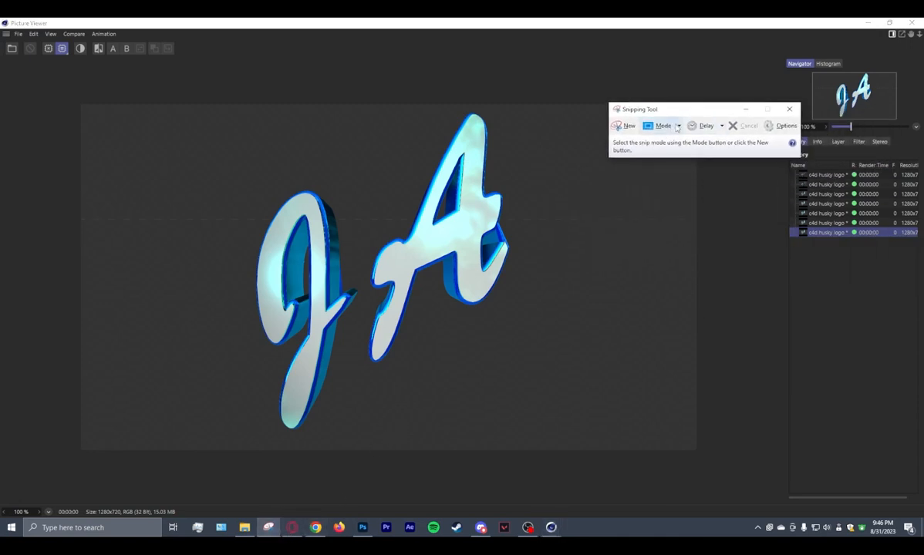
Attempt rectangular snips of the rendered logo, discarding a partial capture
{"action": "left_click", "coordinate": [665, 126]}
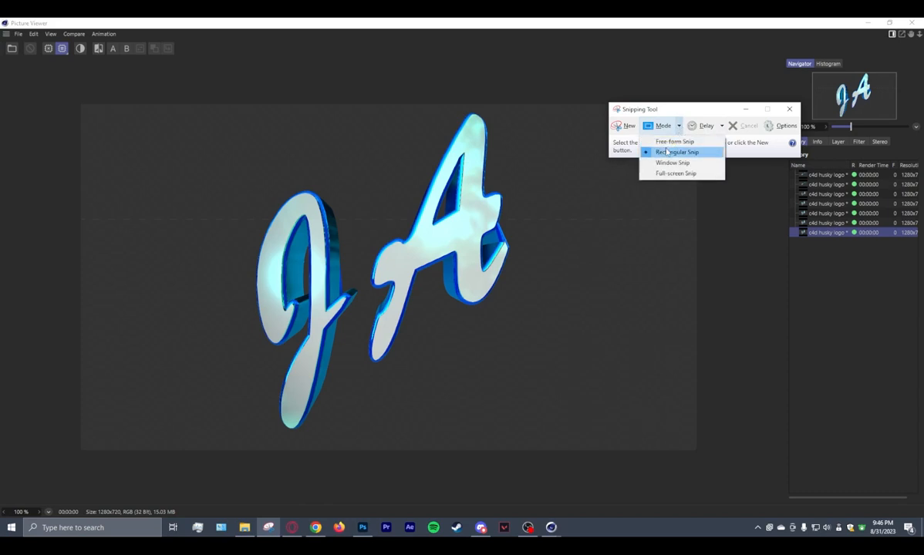
{"action": "left_click", "coordinate": [677, 153]}
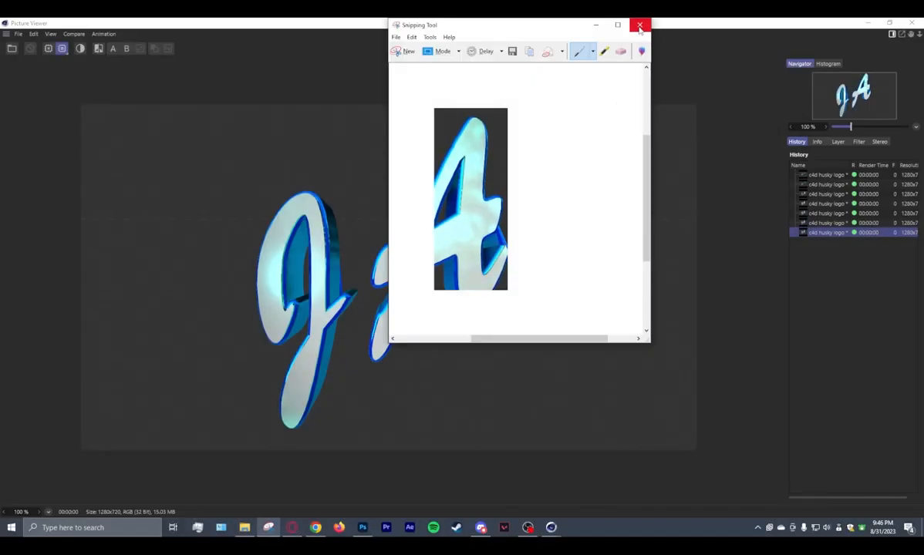
{"action": "left_click", "coordinate": [640, 25]}
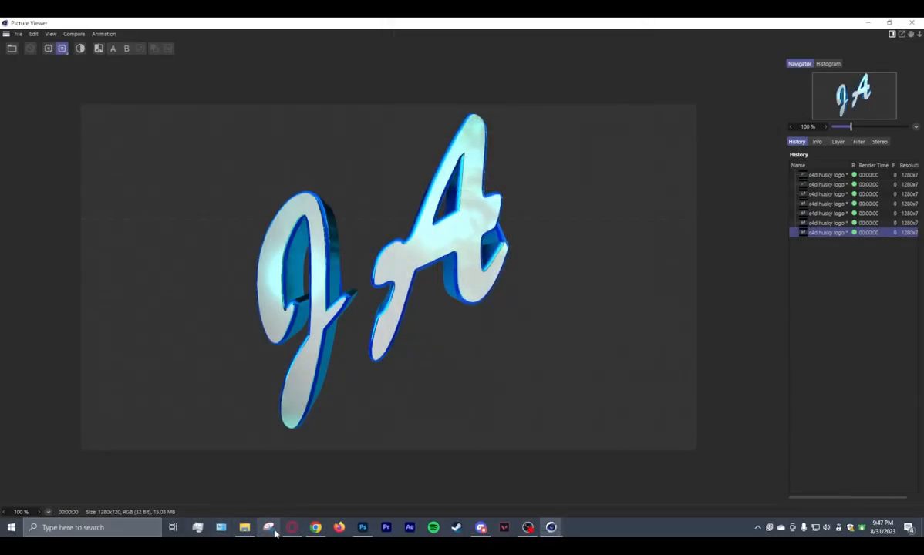
{"action": "left_click", "coordinate": [665, 126]}
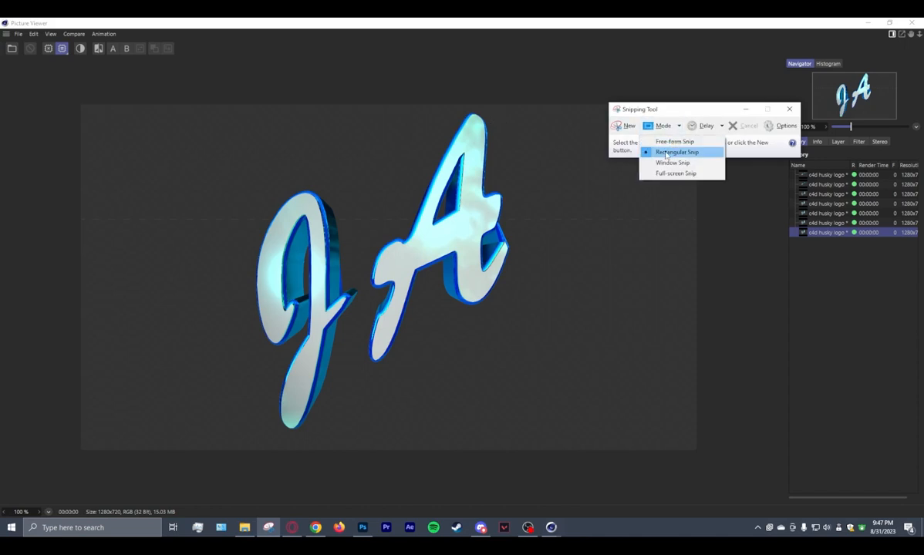
{"action": "left_click", "coordinate": [677, 151]}
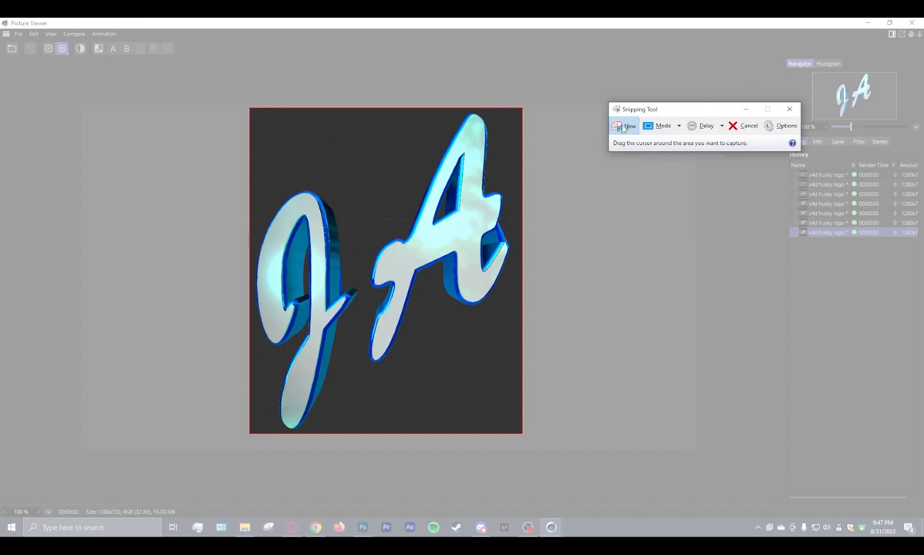
Discard the second partial capture and snip the whole rendered JA logo
{"action": "left_click", "coordinate": [669, 127]}
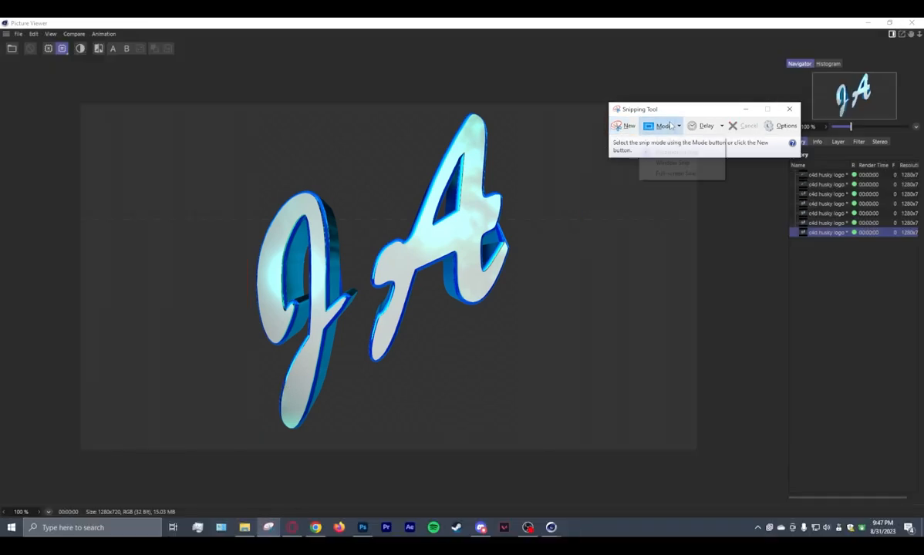
{"action": "left_click", "coordinate": [625, 126]}
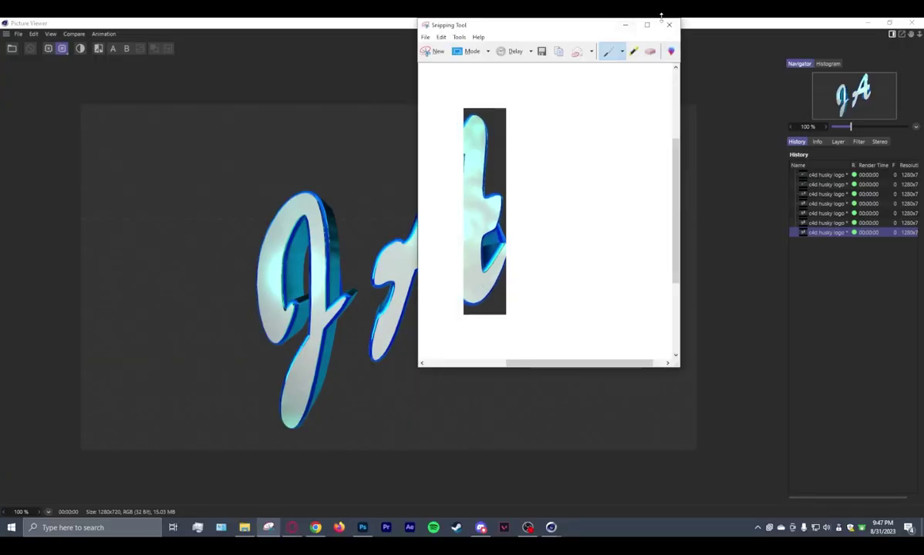
{"action": "left_click", "coordinate": [669, 25]}
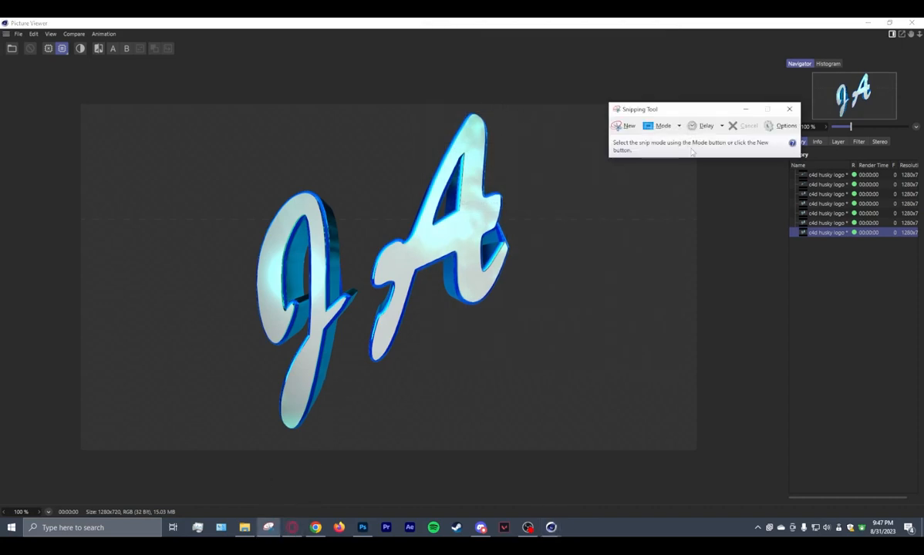
{"action": "left_click", "coordinate": [628, 126]}
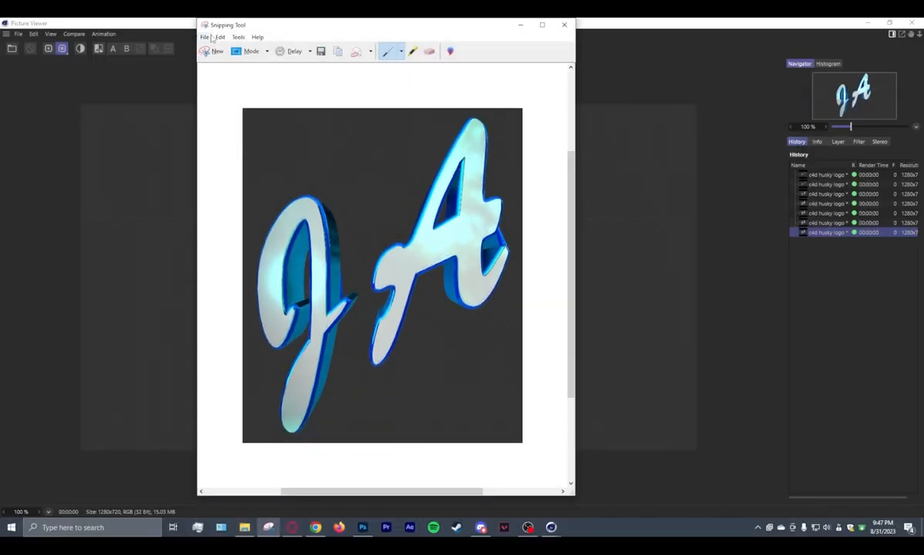
{"action": "mouse_move", "coordinate": [366, 68]}
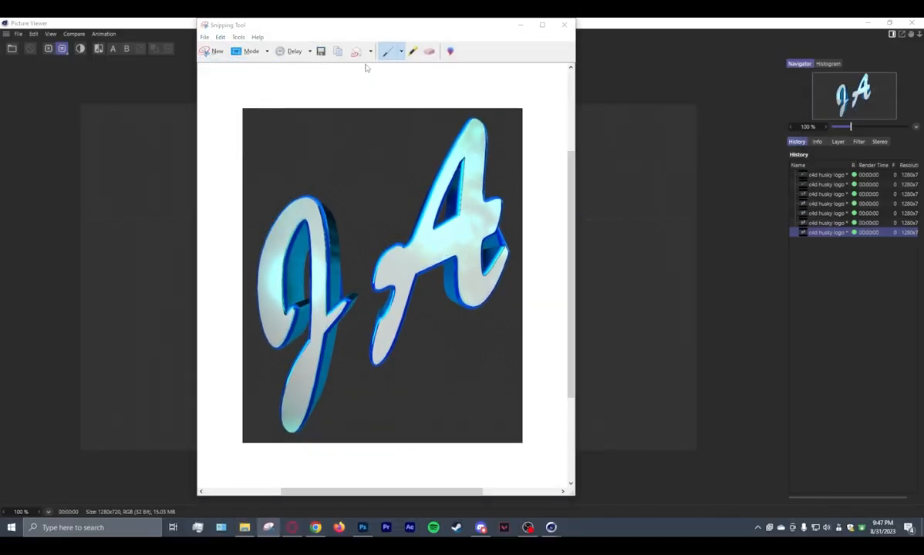
Save the snip as JPEG 'cap 2' in the sep 2023 folder and close Snipping Tool
{"action": "left_click", "coordinate": [321, 51]}
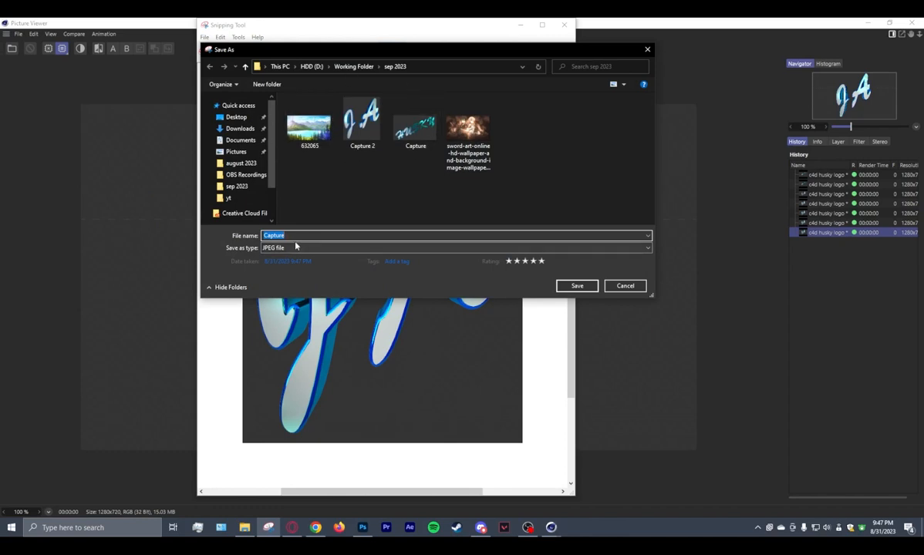
{"action": "left_click", "coordinate": [245, 174]}
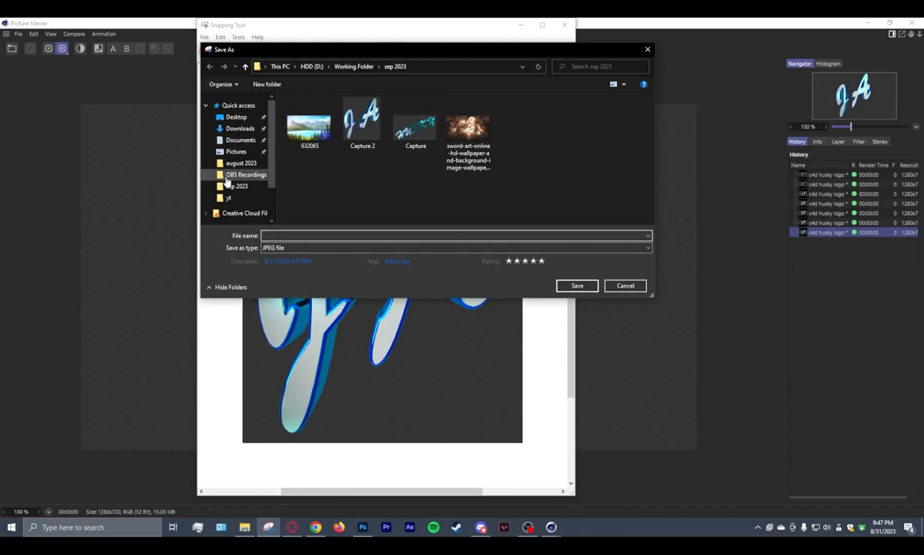
{"action": "type", "text": "csap"}
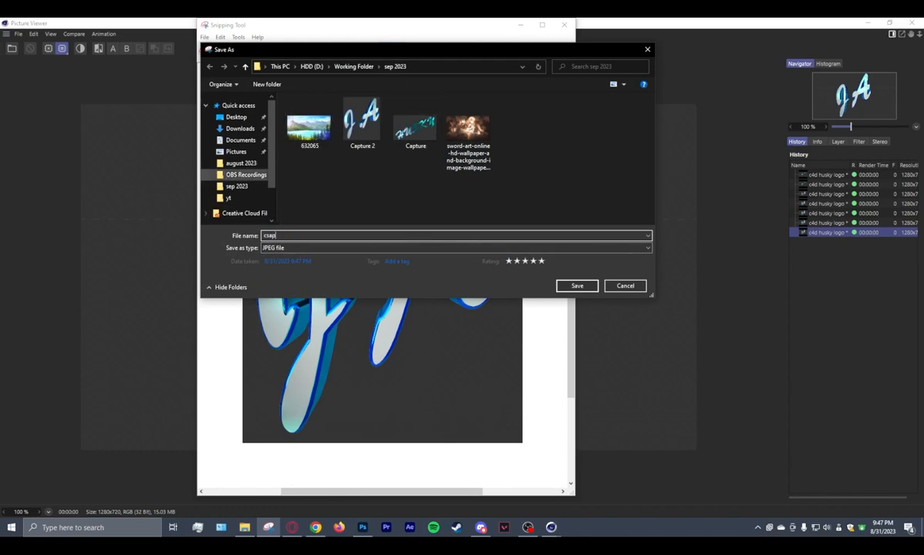
{"action": "type", "text": "cap 2"}
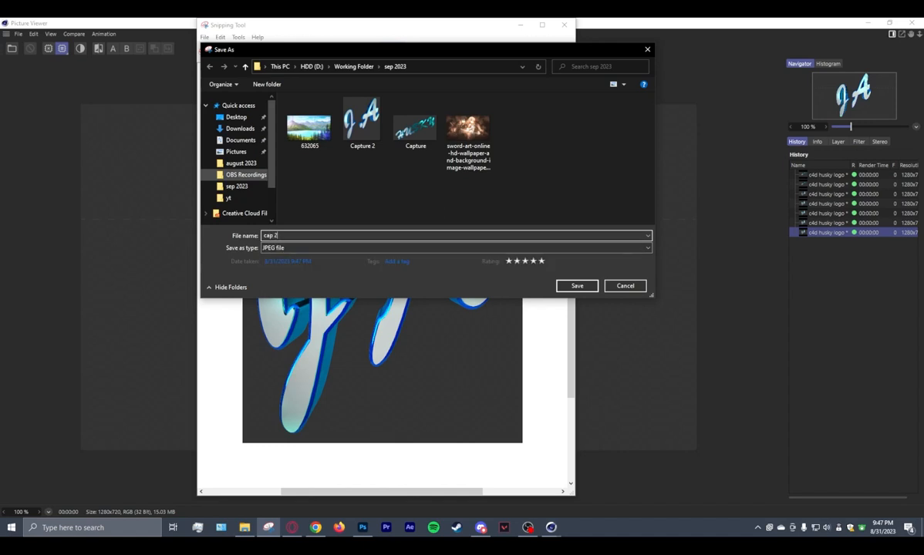
{"action": "left_click", "coordinate": [577, 286]}
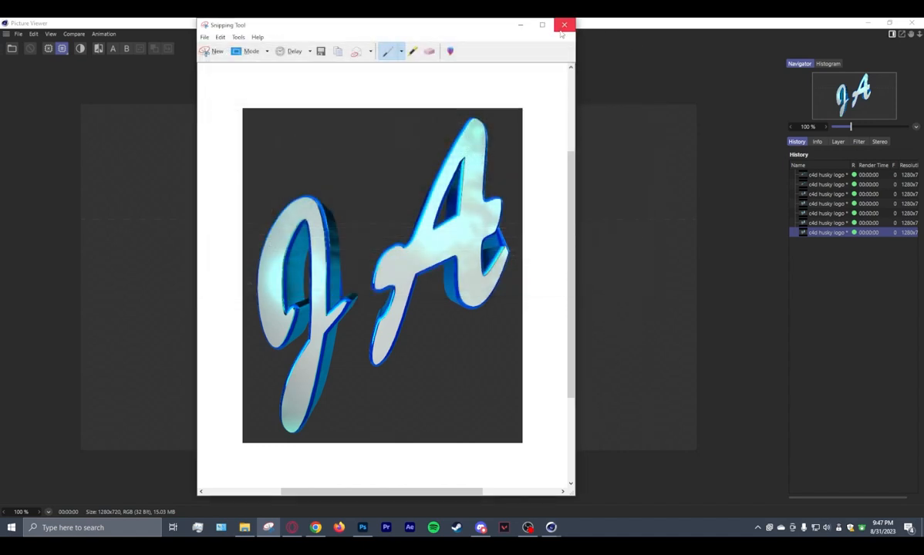
{"action": "left_click", "coordinate": [565, 25]}
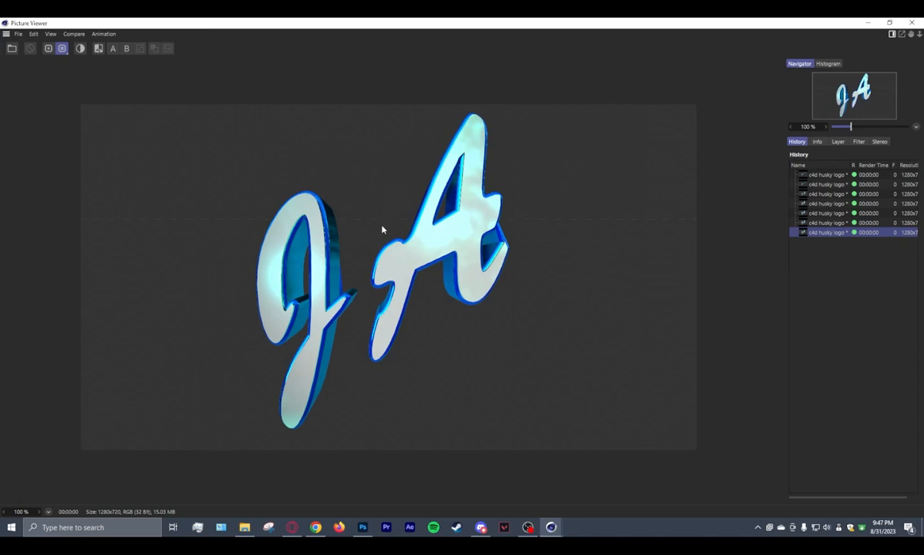
Switch to the Photoshop anime header document and begin placing an embedded file
{"action": "left_click", "coordinate": [363, 527]}
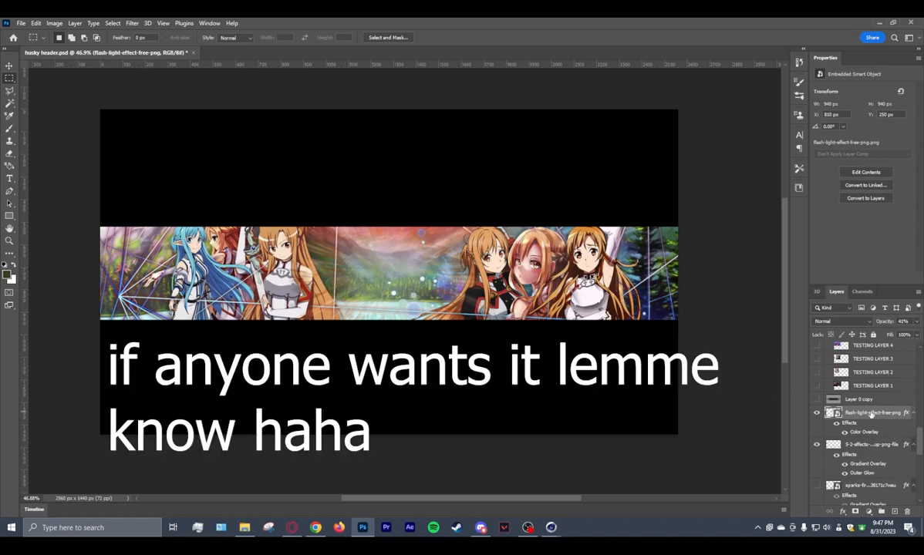
{"action": "mouse_move", "coordinate": [876, 413]}
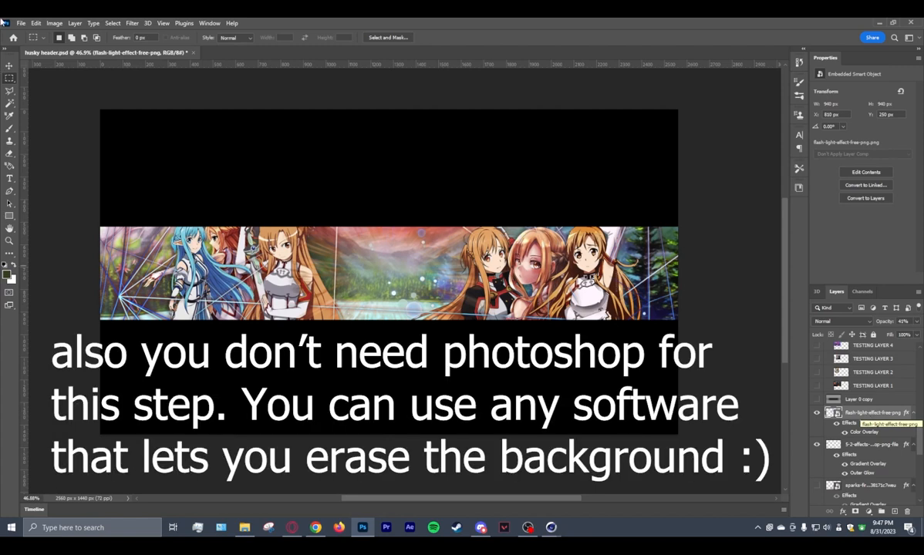
{"action": "left_click", "coordinate": [848, 423]}
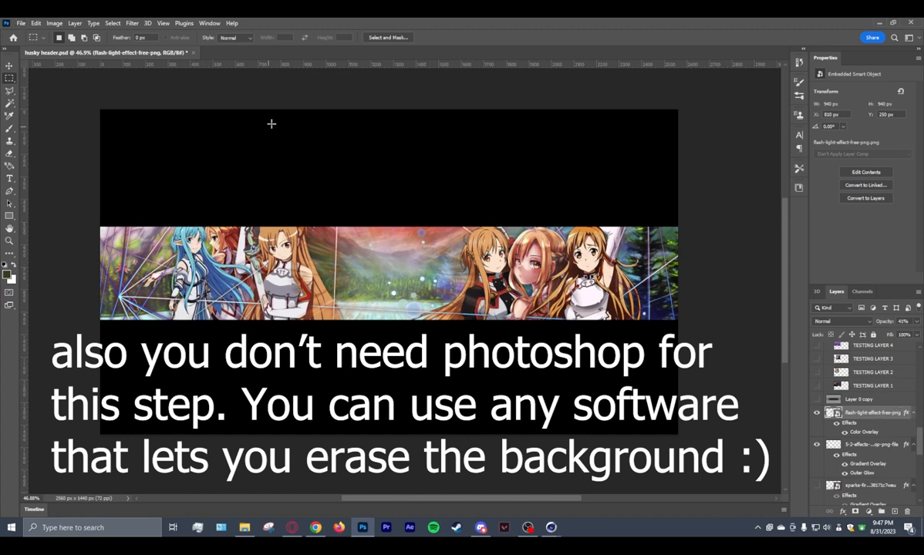
{"action": "left_click", "coordinate": [35, 23]}
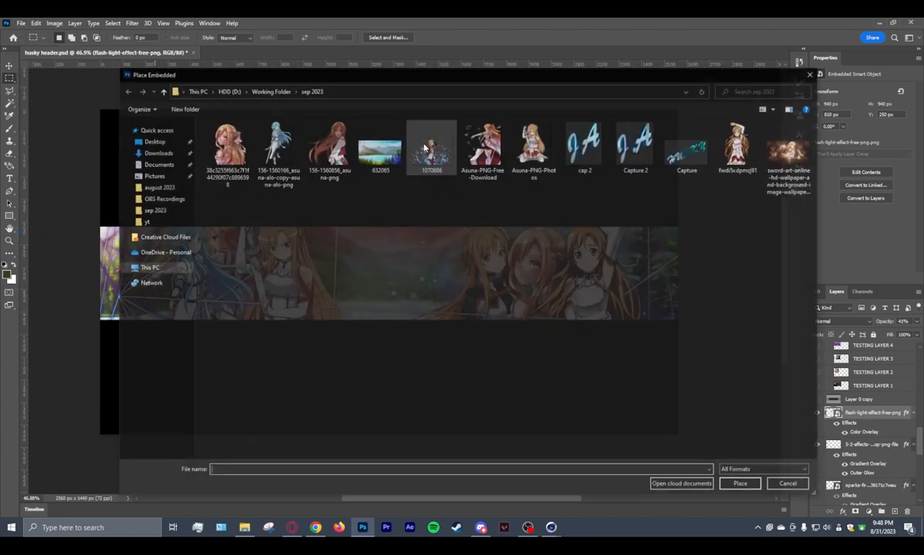
Place the cap 2 logo embedded in the header centre and rotate it to a tilt
{"action": "left_click", "coordinate": [585, 147]}
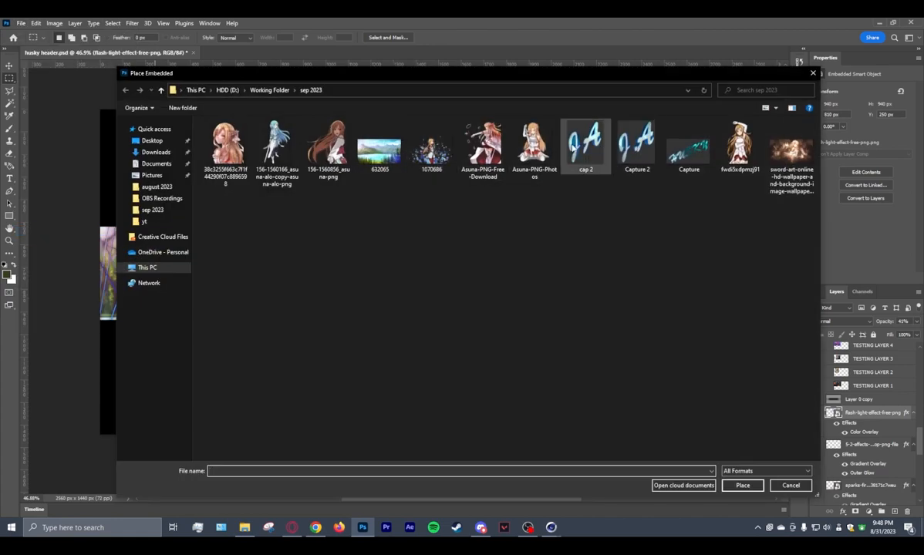
{"action": "left_click", "coordinate": [586, 145]}
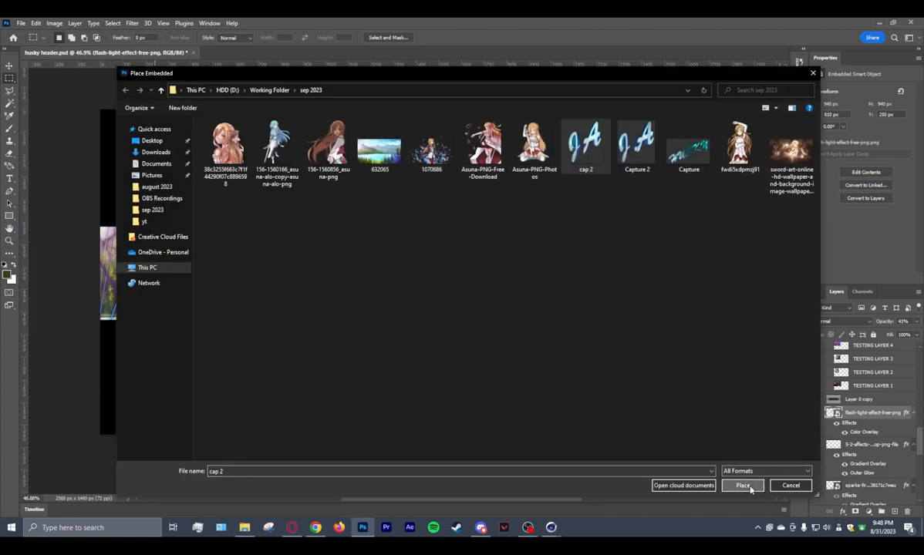
{"action": "left_click", "coordinate": [744, 484]}
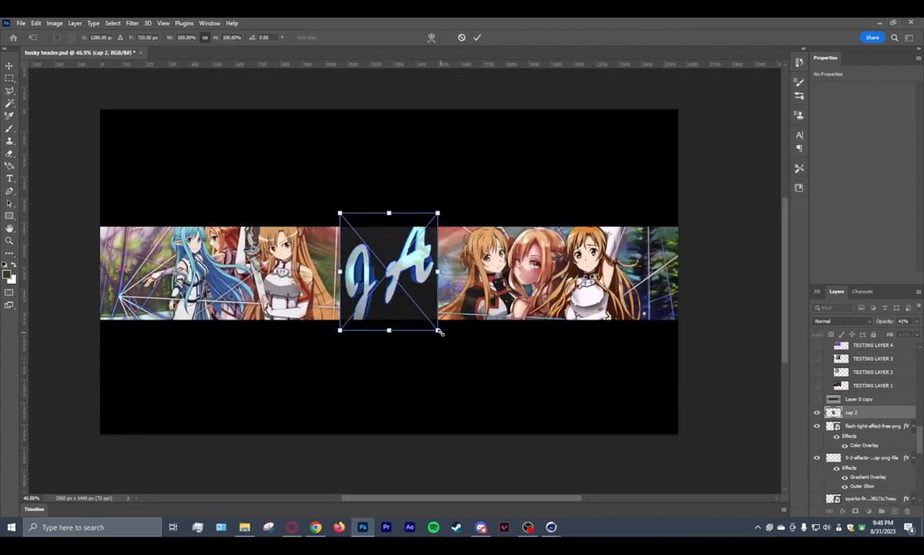
{"action": "left_click_drag", "start_coordinate": [438, 330], "coordinate": [451, 343]}
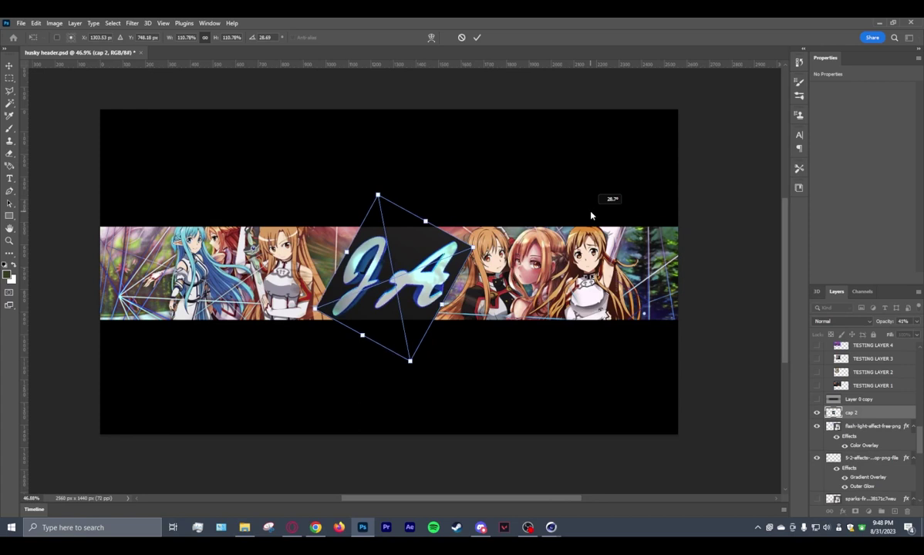
{"action": "mouse_move", "coordinate": [438, 280]}
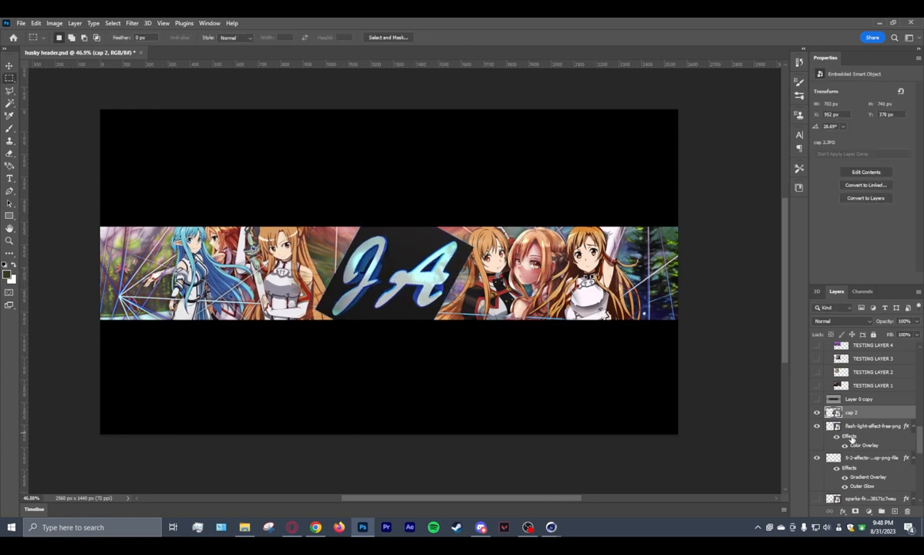
Rasterize the cap 2 logo layer into a plain pixel layer
{"action": "left_click", "coordinate": [861, 413]}
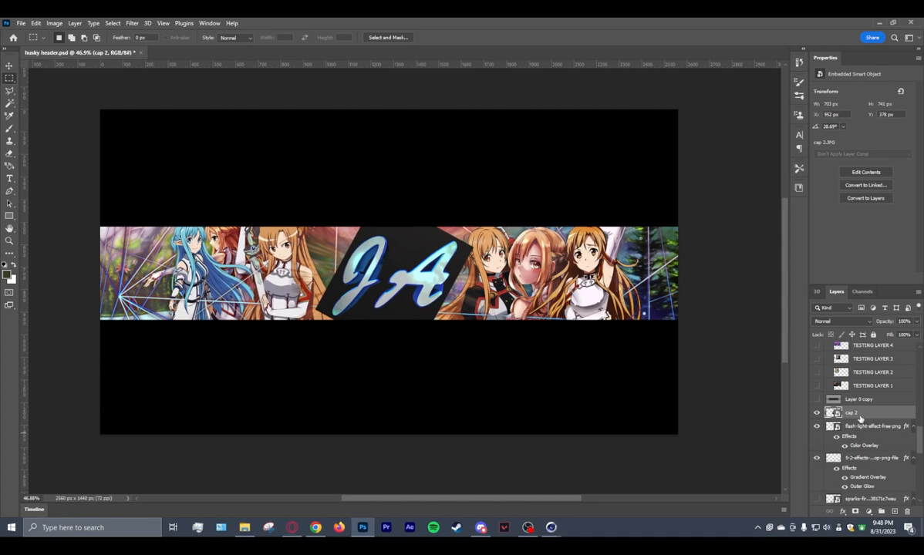
{"action": "right_click", "coordinate": [858, 414]}
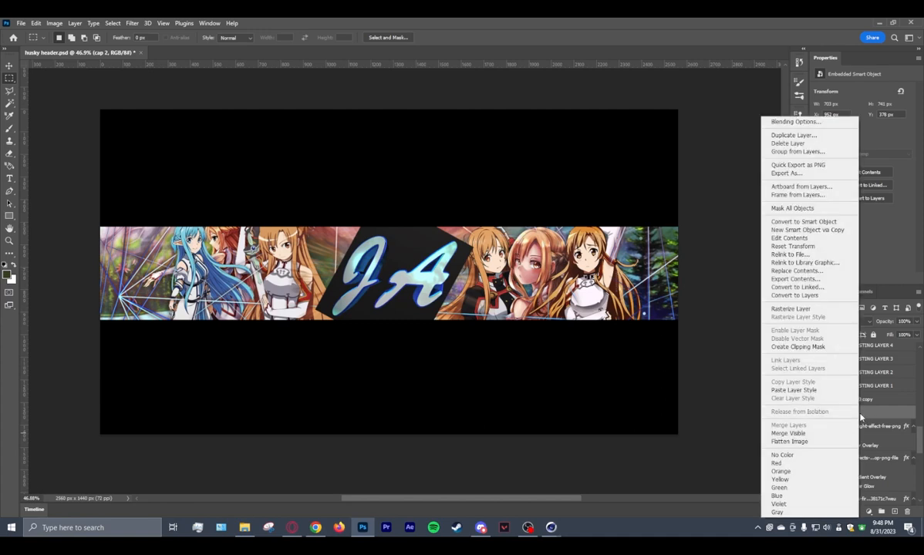
{"action": "left_click", "coordinate": [789, 309]}
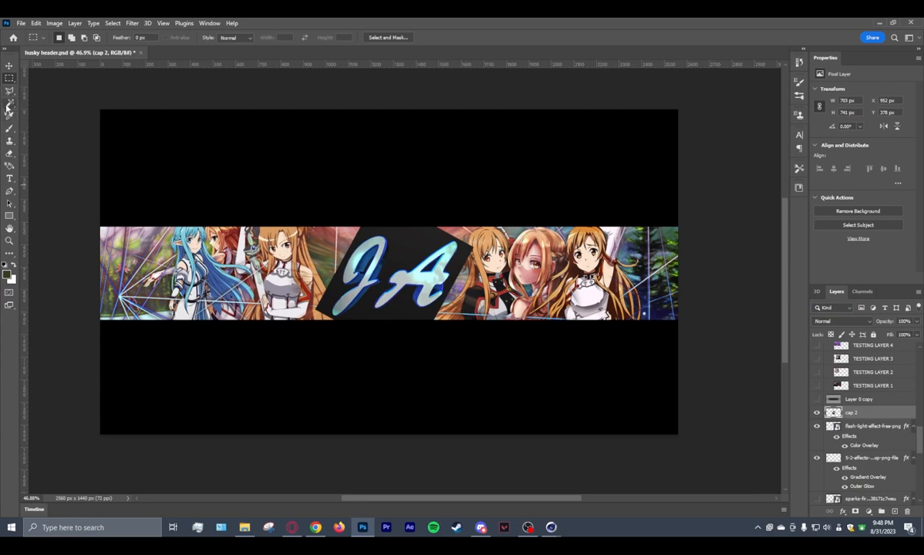
{"action": "mouse_move", "coordinate": [9, 108]}
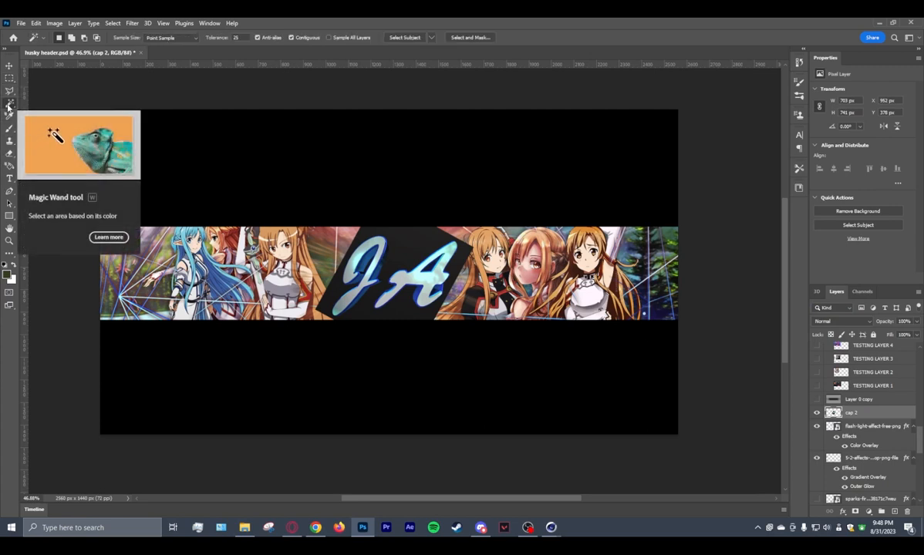
Choose the Eraser with a soft round brush to clear the dark background around the JA letters
{"action": "left_click", "coordinate": [393, 274]}
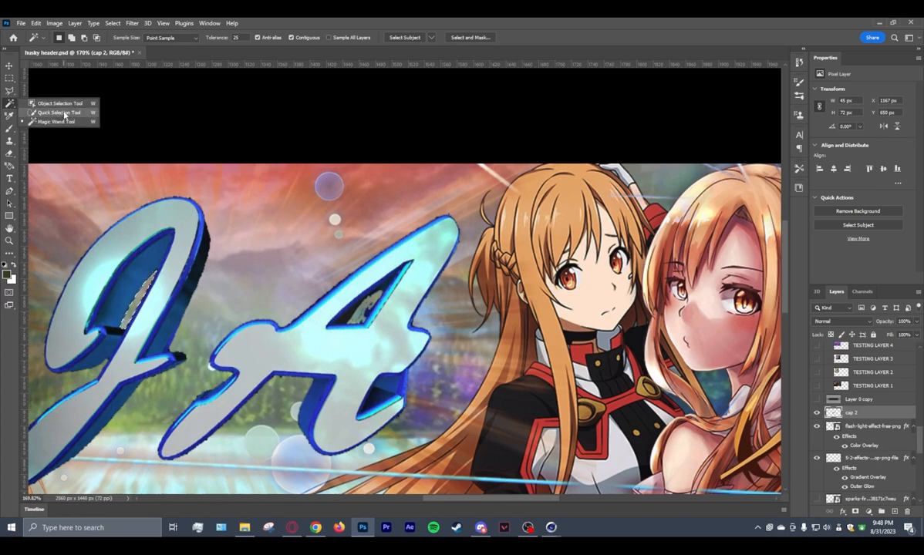
{"action": "left_click", "coordinate": [10, 139]}
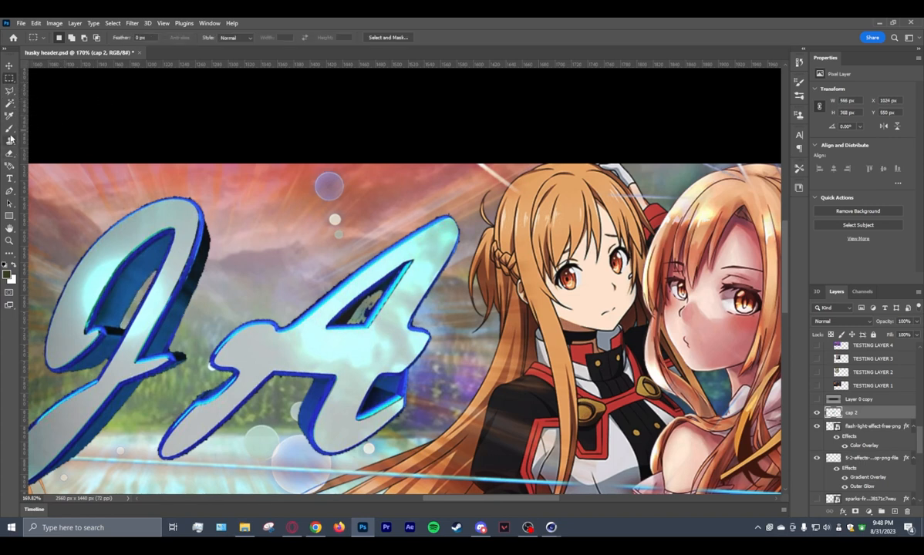
{"action": "left_click", "coordinate": [9, 158]}
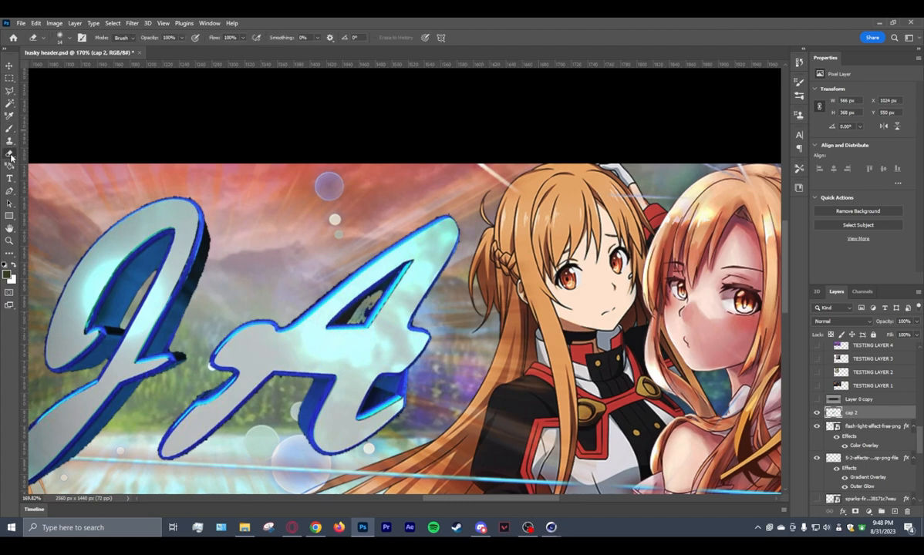
{"action": "left_click", "coordinate": [60, 37]}
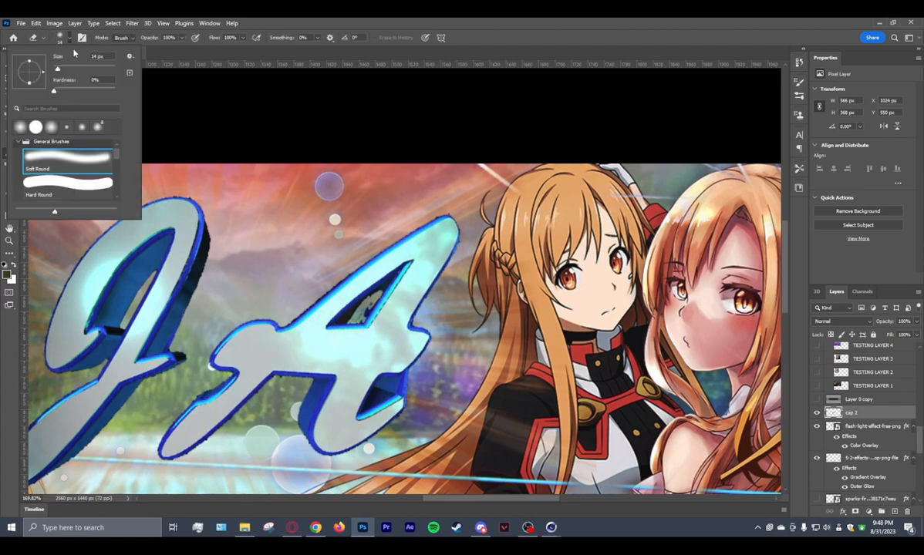
{"action": "triple_click", "coordinate": [99, 55]}
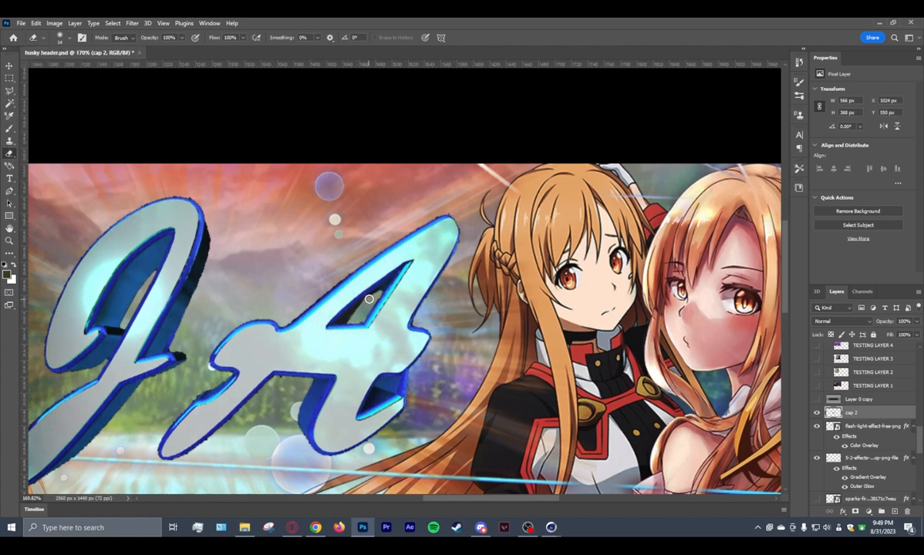
{"action": "mouse_move", "coordinate": [361, 319]}
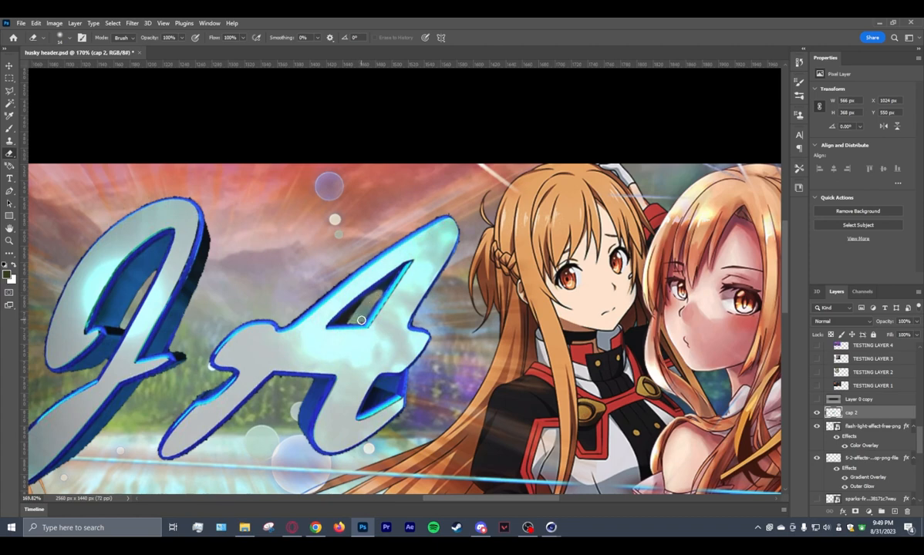
{"action": "mouse_move", "coordinate": [407, 296]}
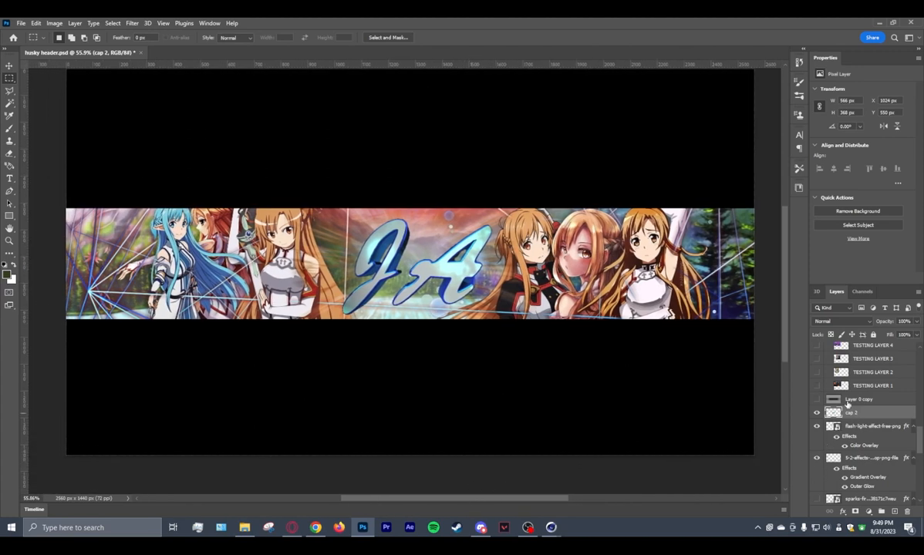
Free Transform (Ctrl+T) the JA logo to scale it across the banner centre
{"action": "left_click", "coordinate": [35, 23]}
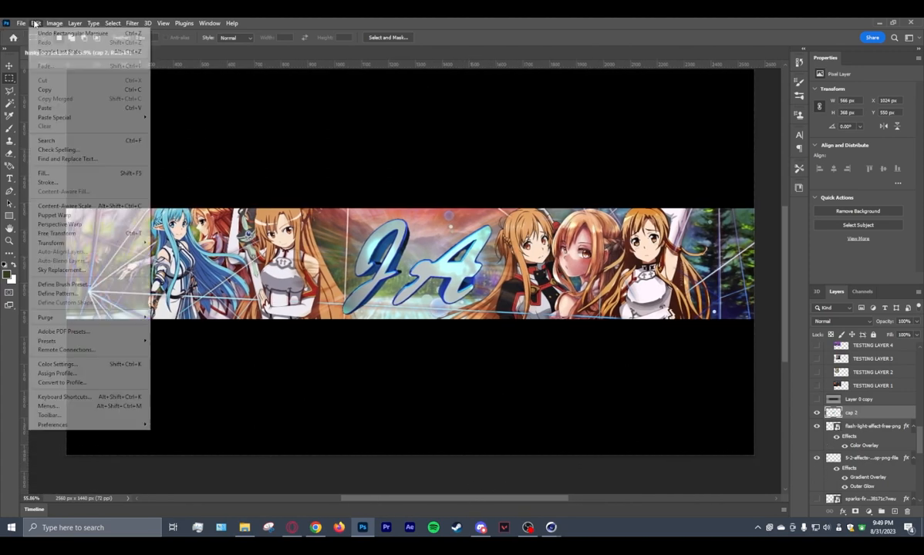
{"action": "left_click", "coordinate": [55, 233]}
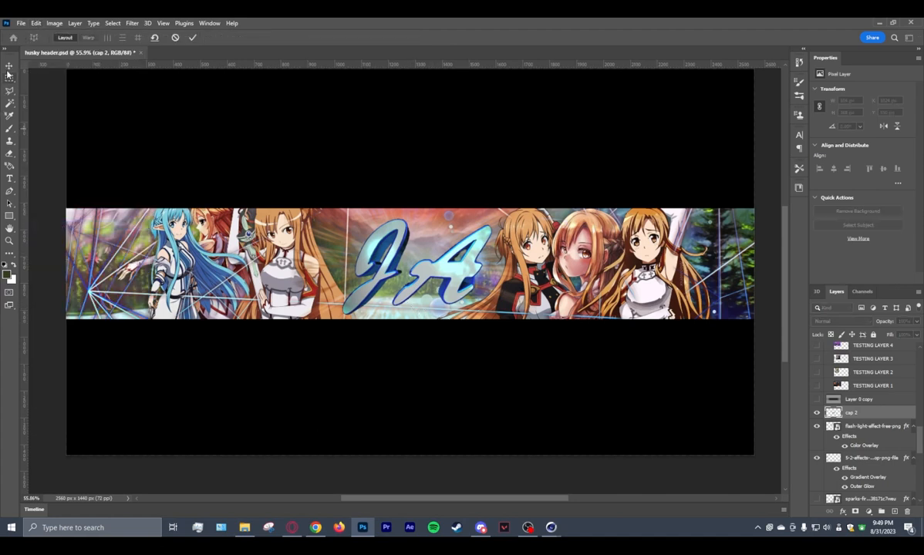
{"action": "left_click", "coordinate": [9, 65]}
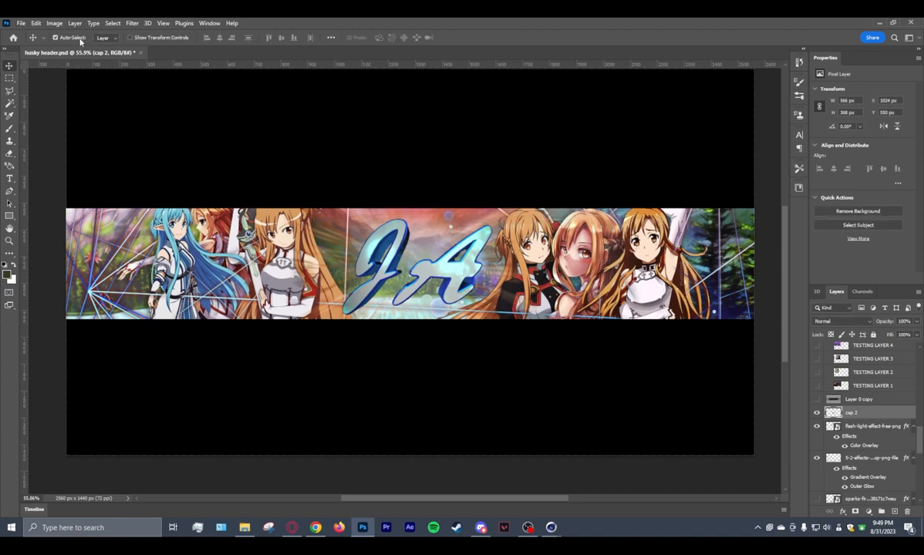
{"action": "left_click", "coordinate": [36, 23]}
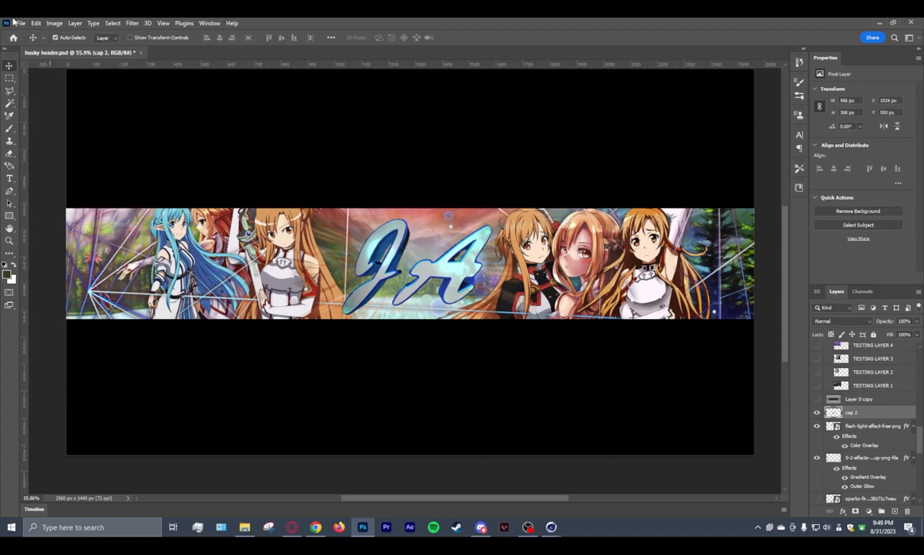
{"action": "key", "text": "ctrl+t"}
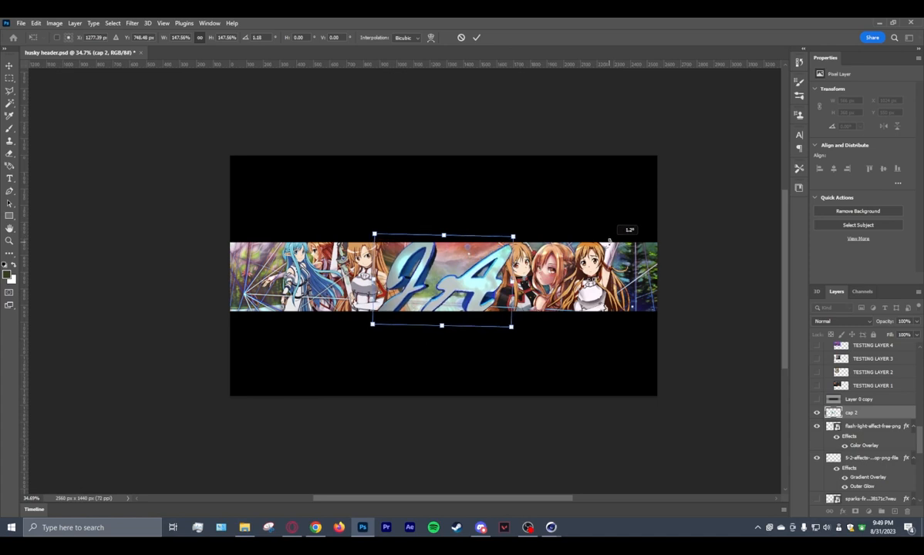
{"action": "left_click_drag", "start_coordinate": [512, 235], "coordinate": [510, 232]}
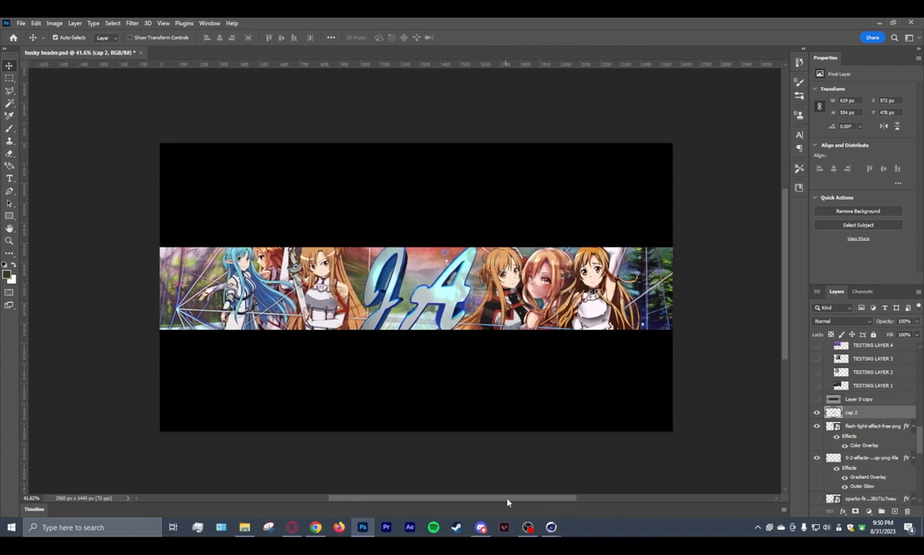
{"action": "mouse_move", "coordinate": [708, 322]}
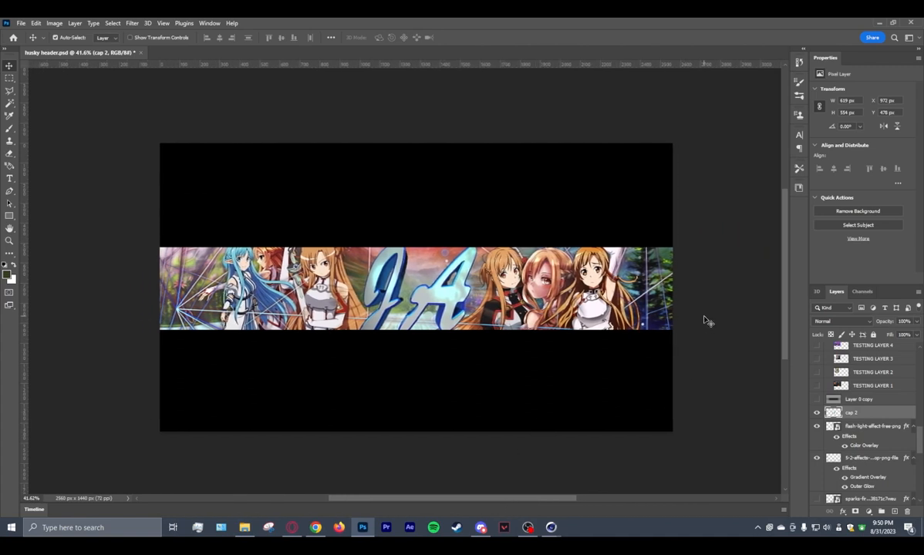
{"action": "mouse_move", "coordinate": [682, 335]}
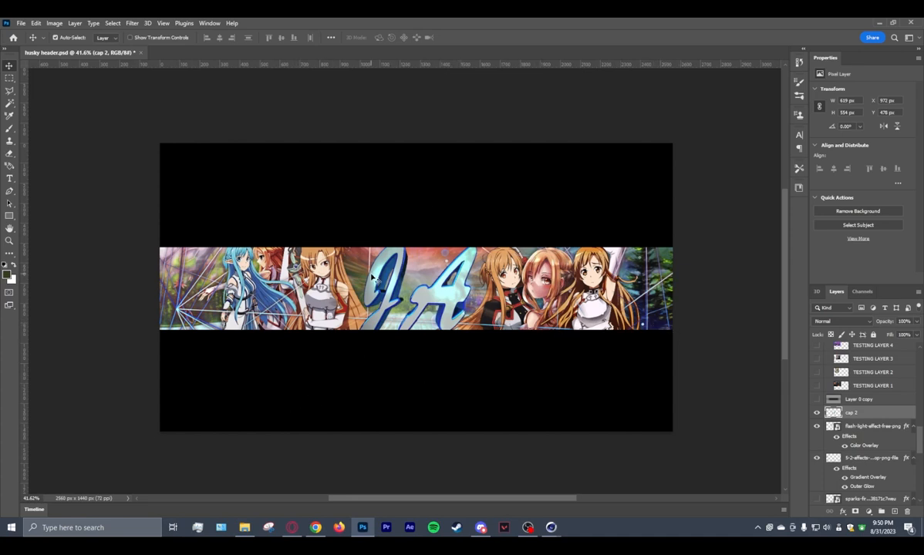
{"action": "mouse_move", "coordinate": [796, 269]}
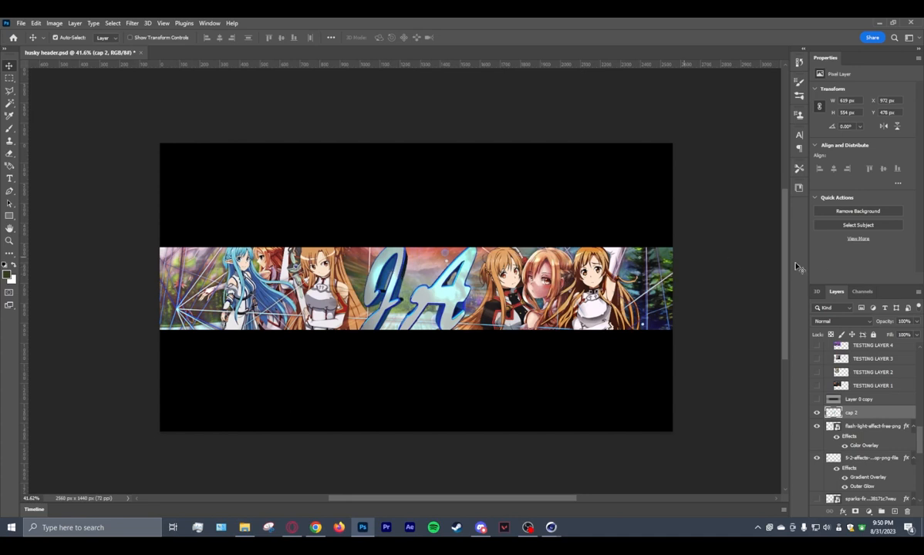
{"action": "mouse_move", "coordinate": [820, 270]}
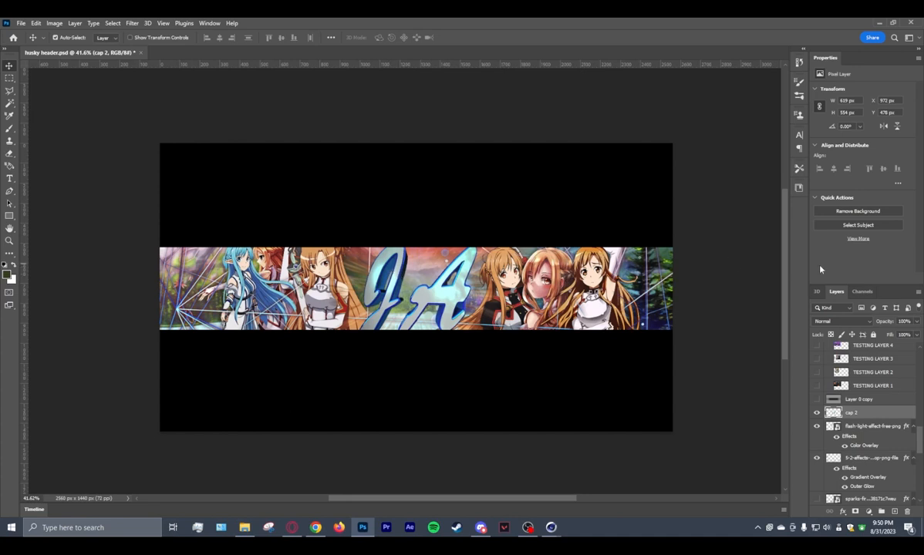